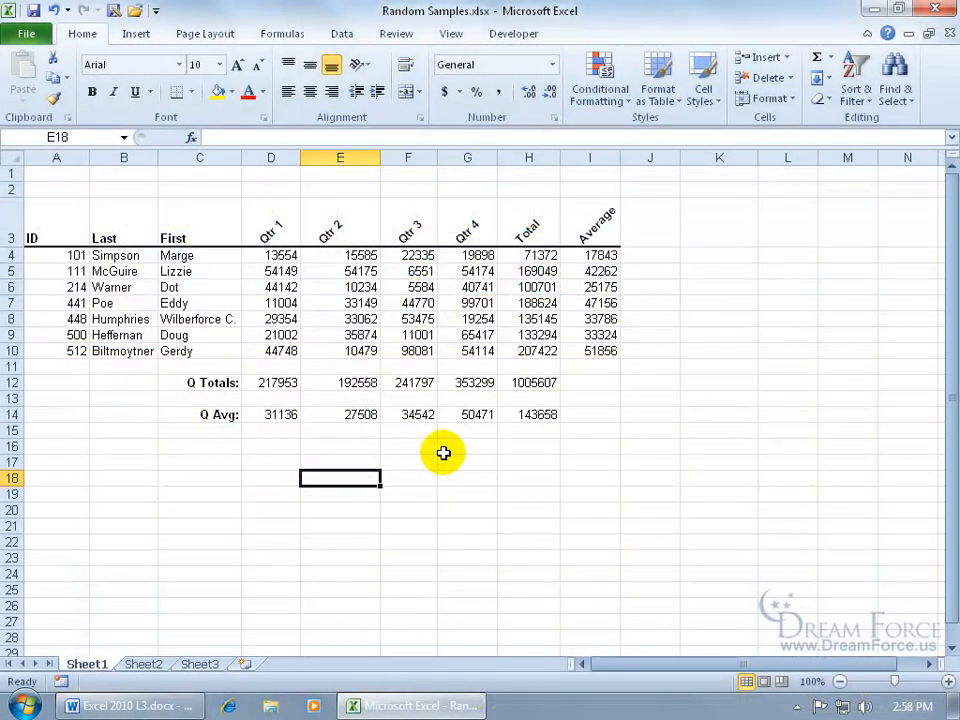
mouse_move(148, 318)
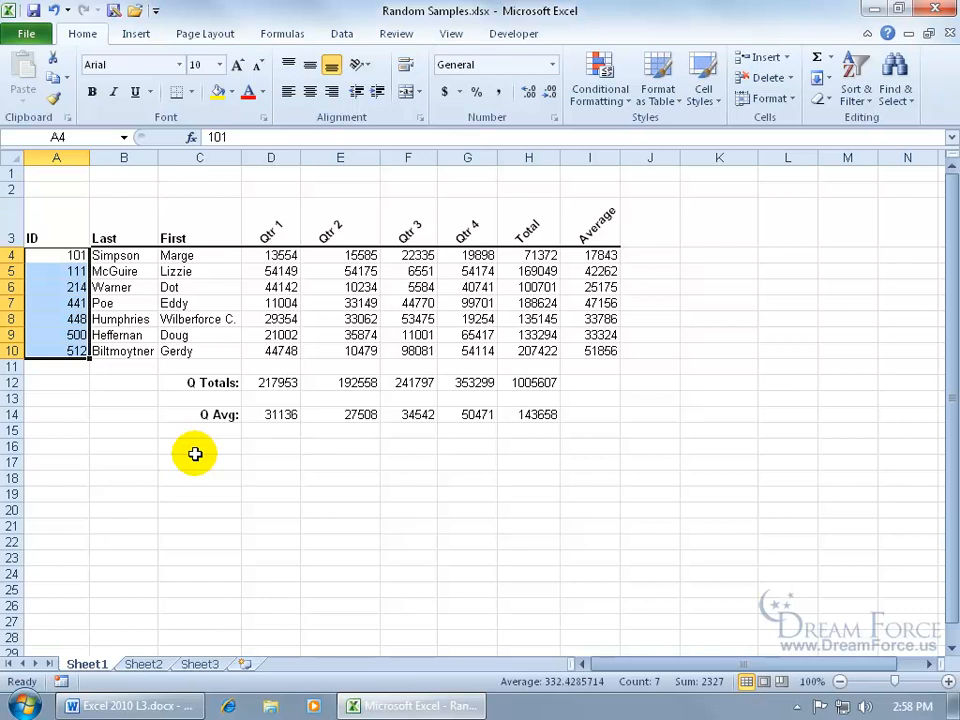
mouse_move(127, 402)
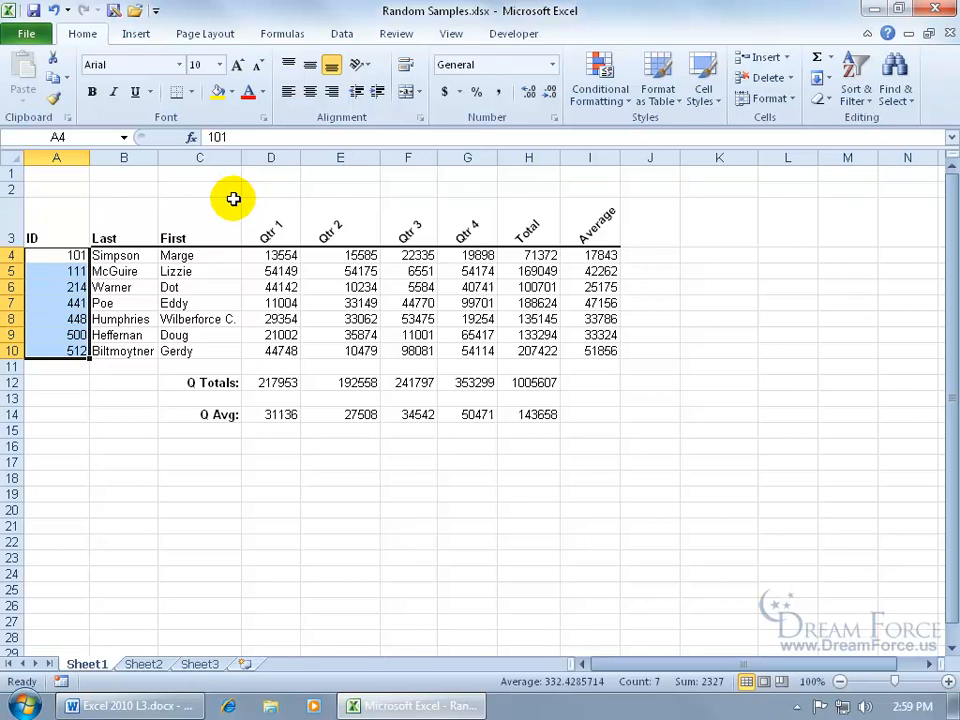
Step: Tick Analysis ToolPak in the Excel Add-ins list under File > Options > Add-ins
left_click(26, 33)
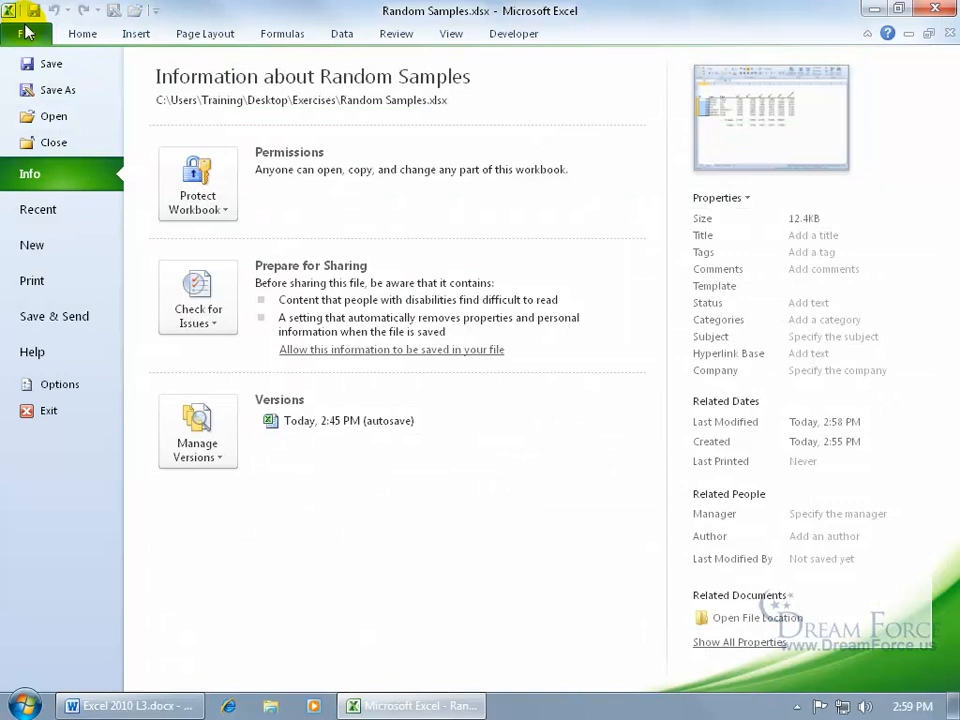
left_click(59, 384)
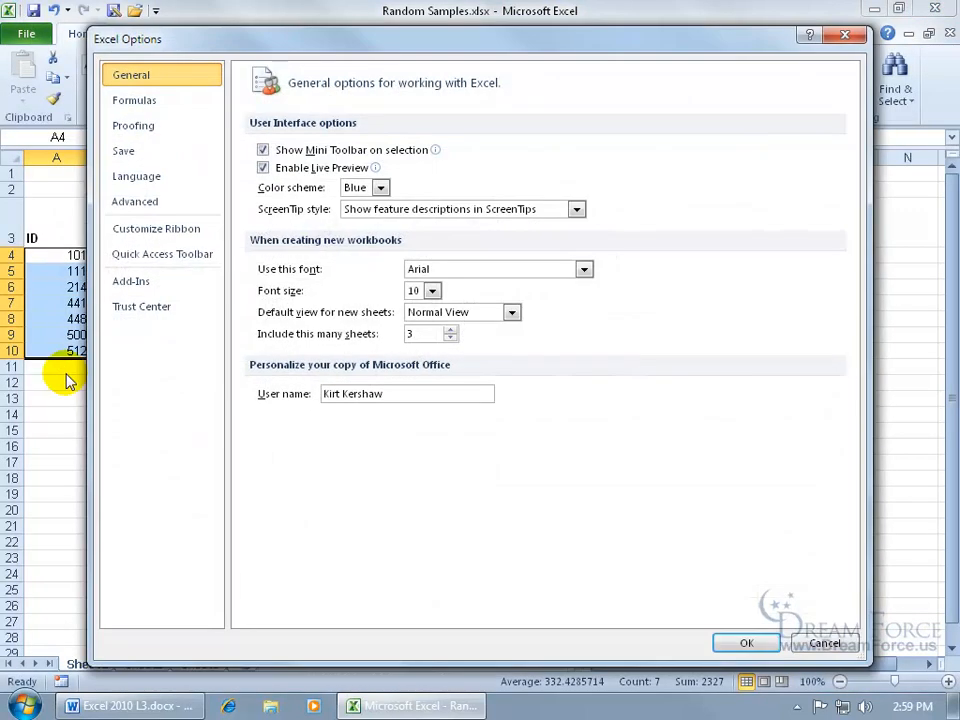
left_click(131, 281)
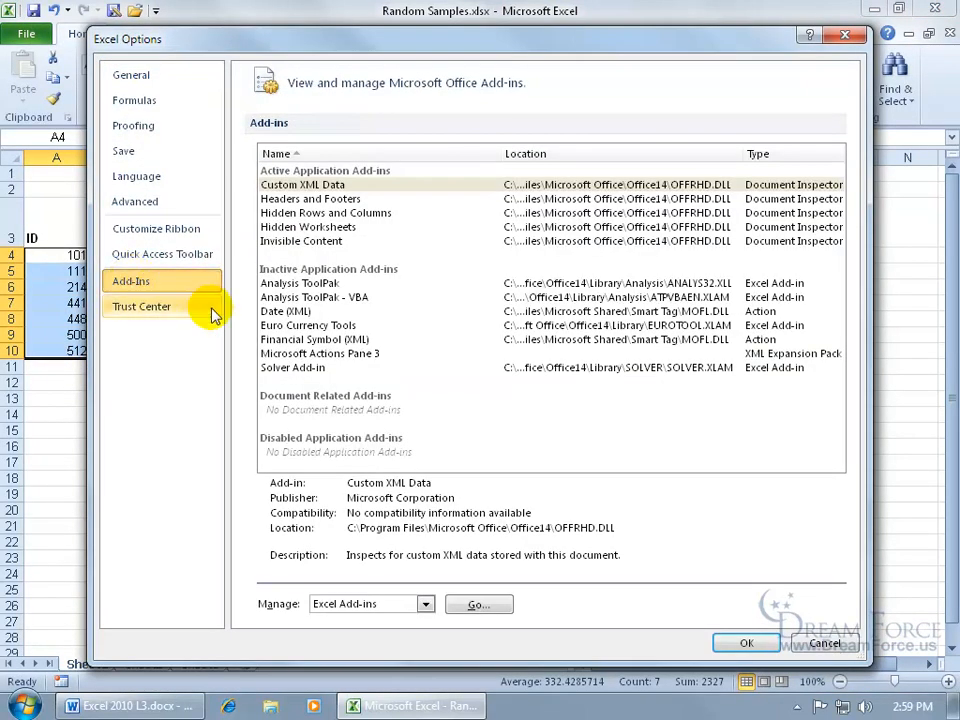
mouse_move(478, 604)
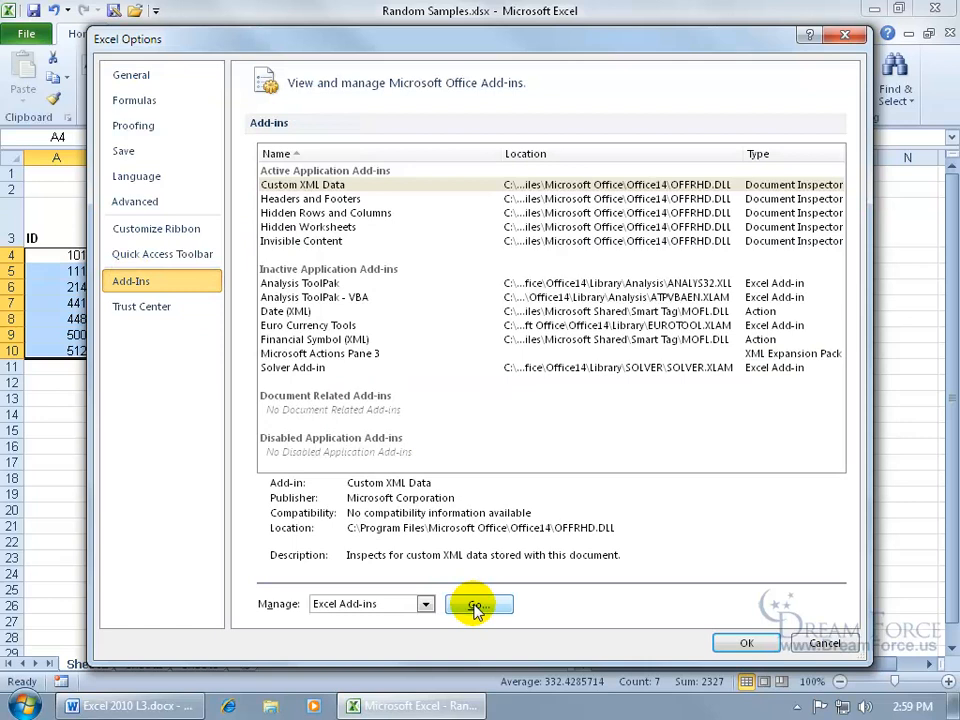
left_click(477, 603)
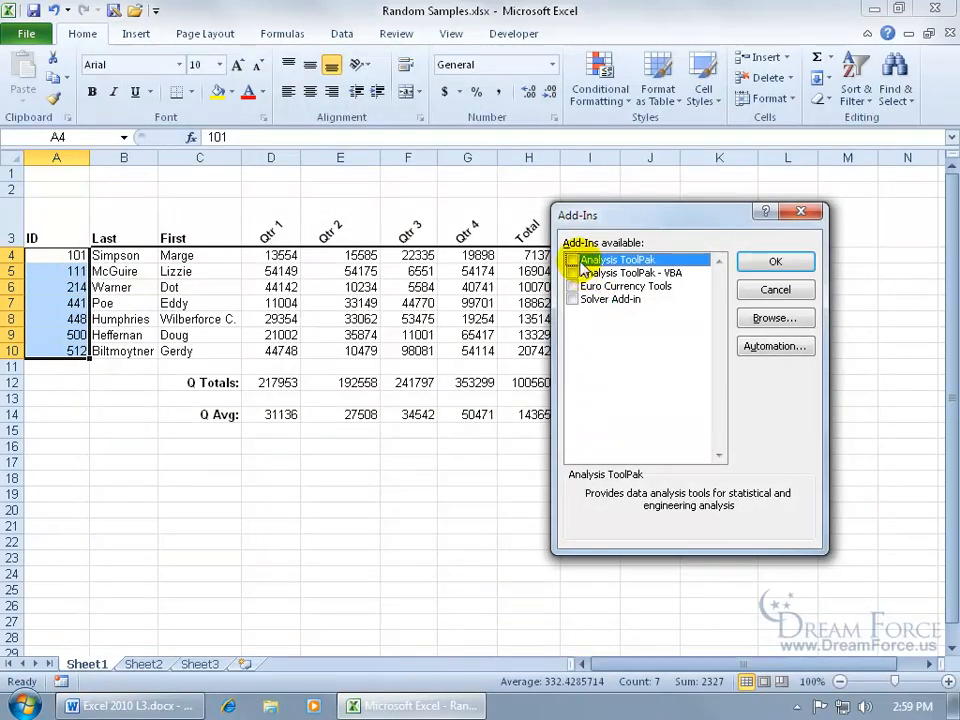
left_click(775, 261)
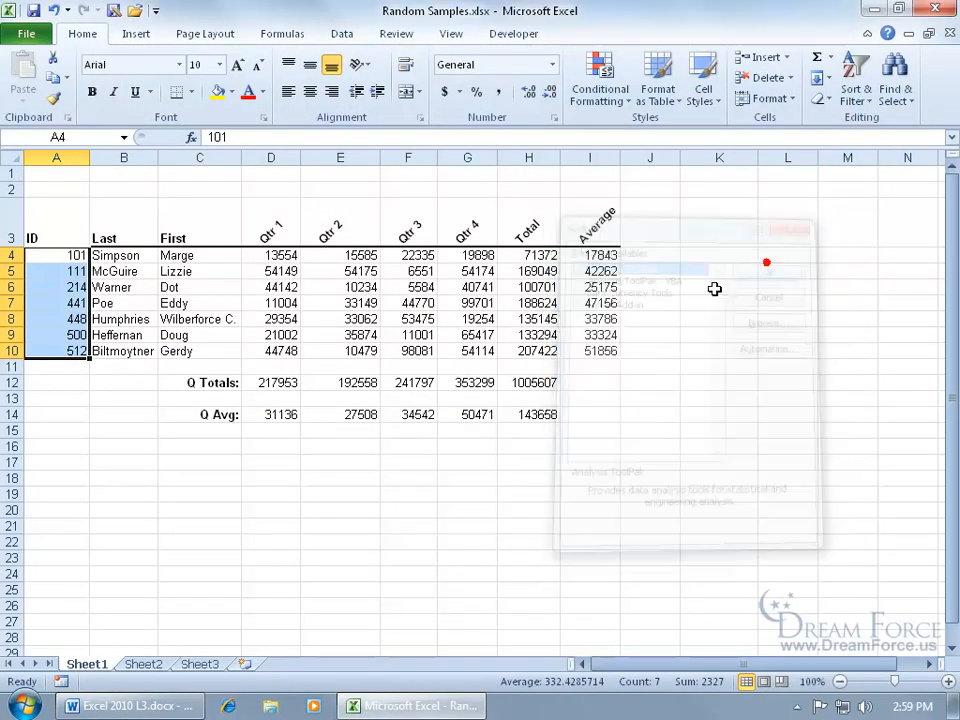
Step: Switch to the Data tab, where the Data Analysis command appears
left_click(342, 33)
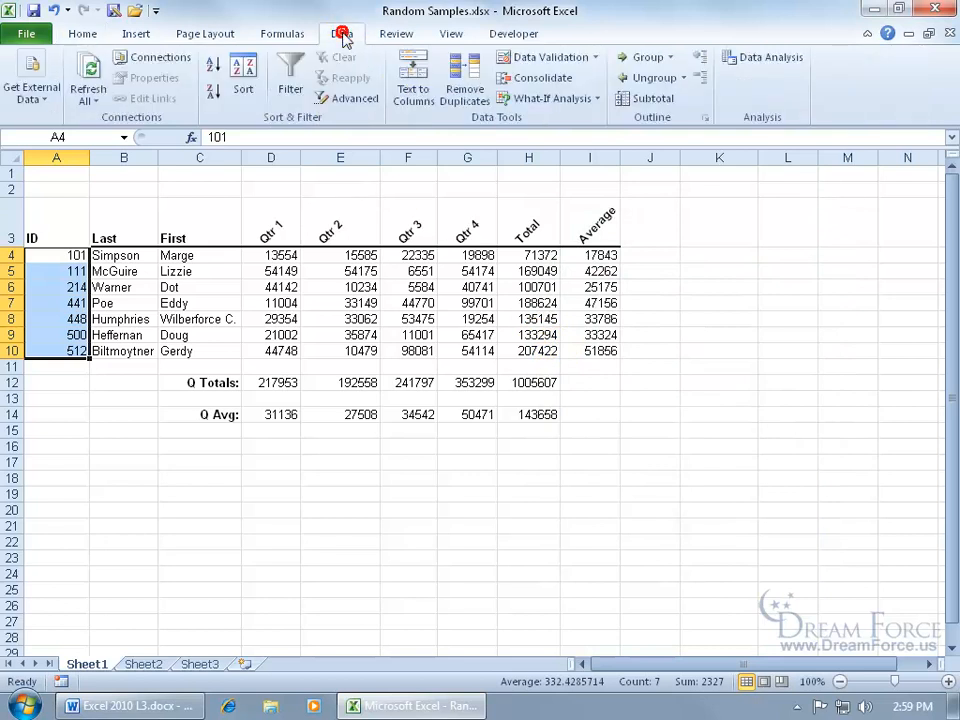
mouse_move(765, 120)
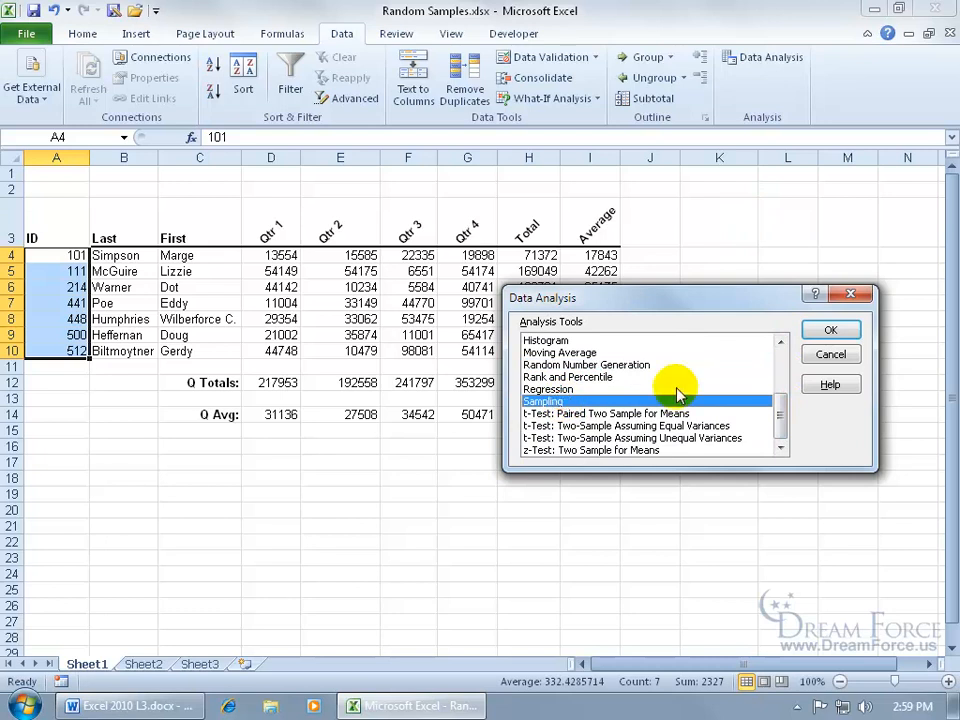
Step: Sample 2 random IDs from $A$4:$A$10 onto a new worksheet named Group Sample
left_click(830, 330)
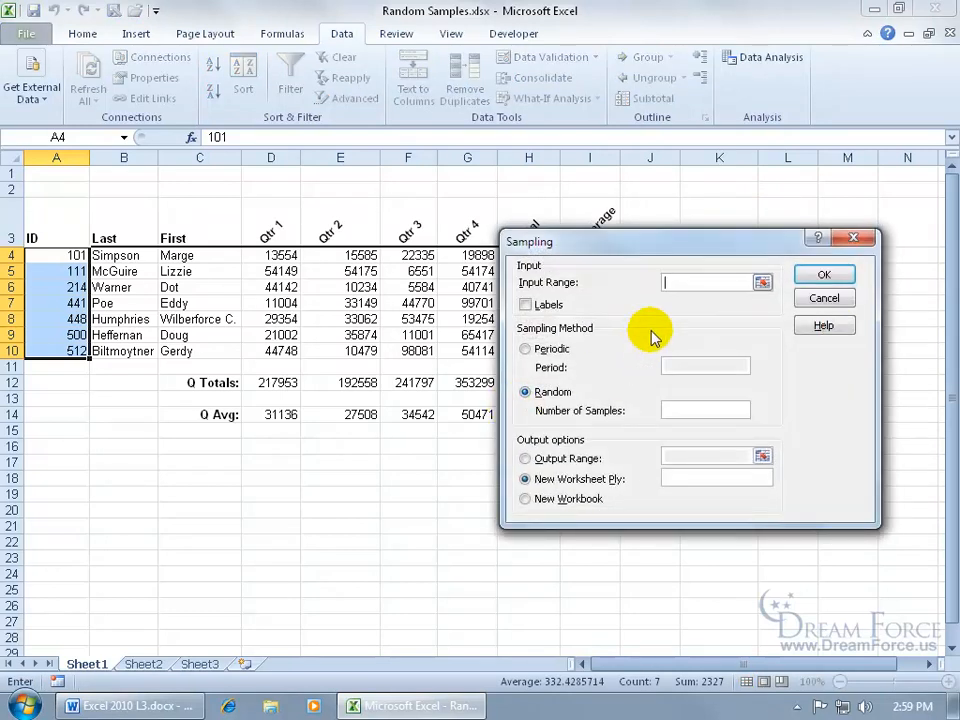
mouse_move(670, 305)
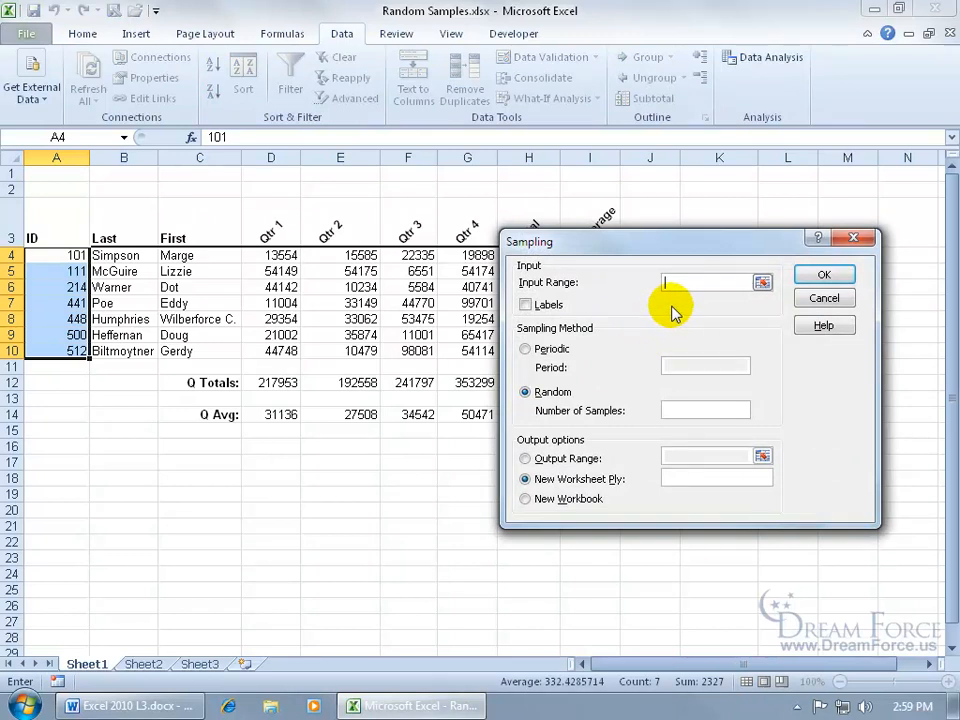
mouse_move(68, 253)
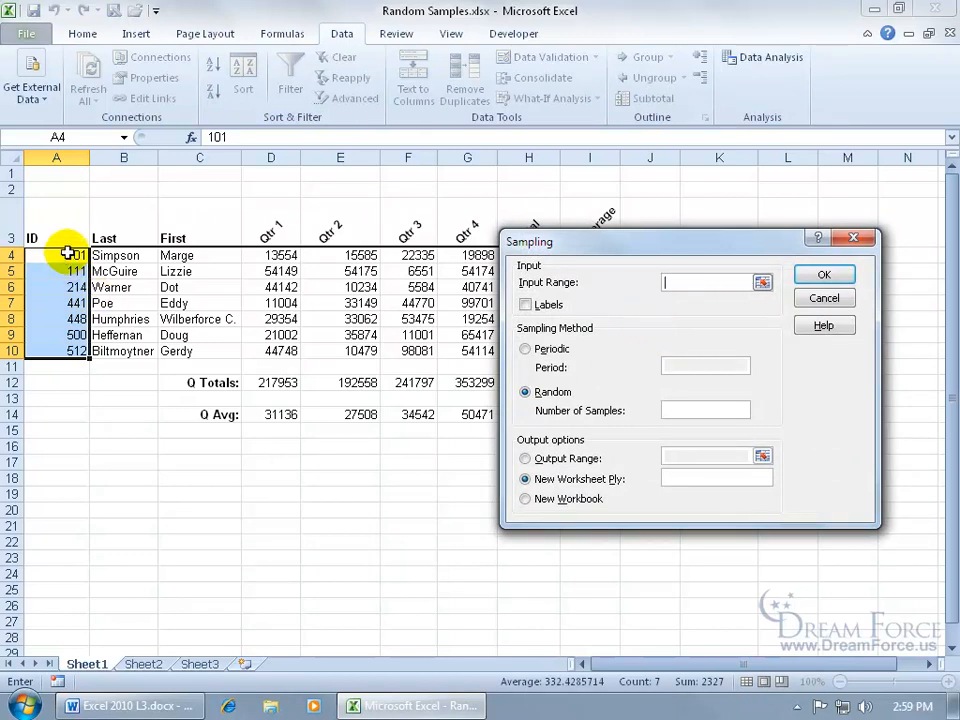
left_click_drag(57, 255, 57, 351)
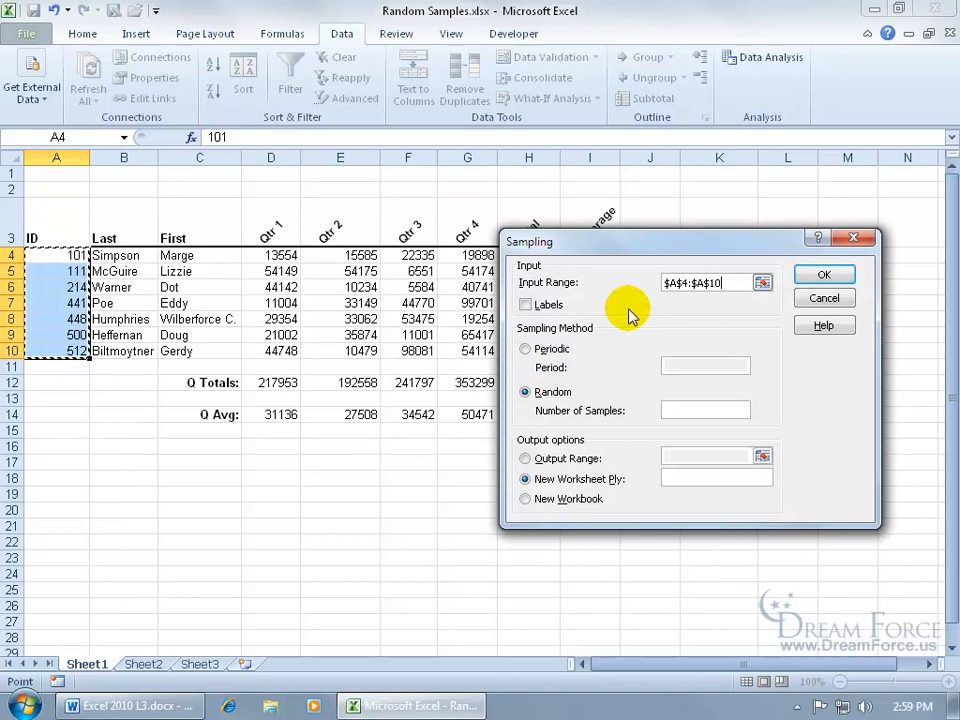
mouse_move(583, 320)
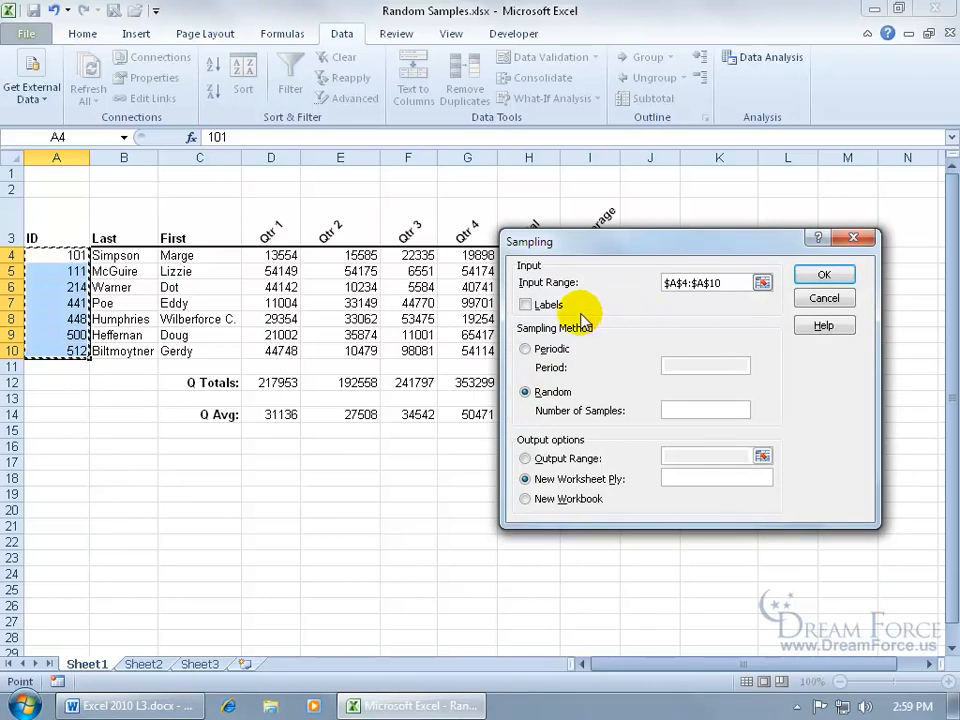
mouse_move(72, 237)
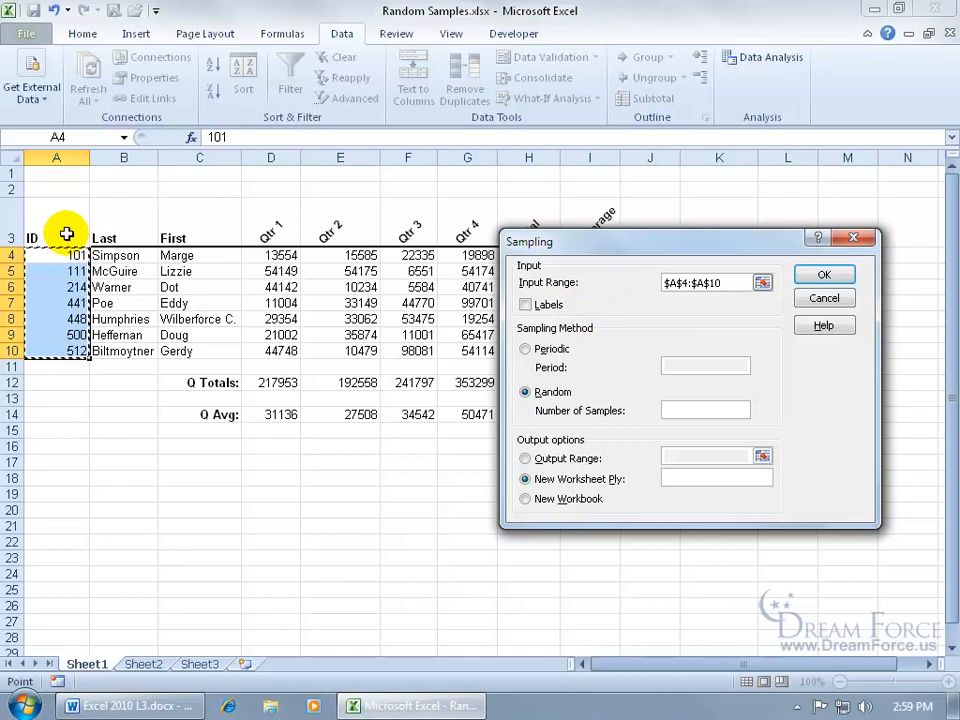
mouse_move(549, 375)
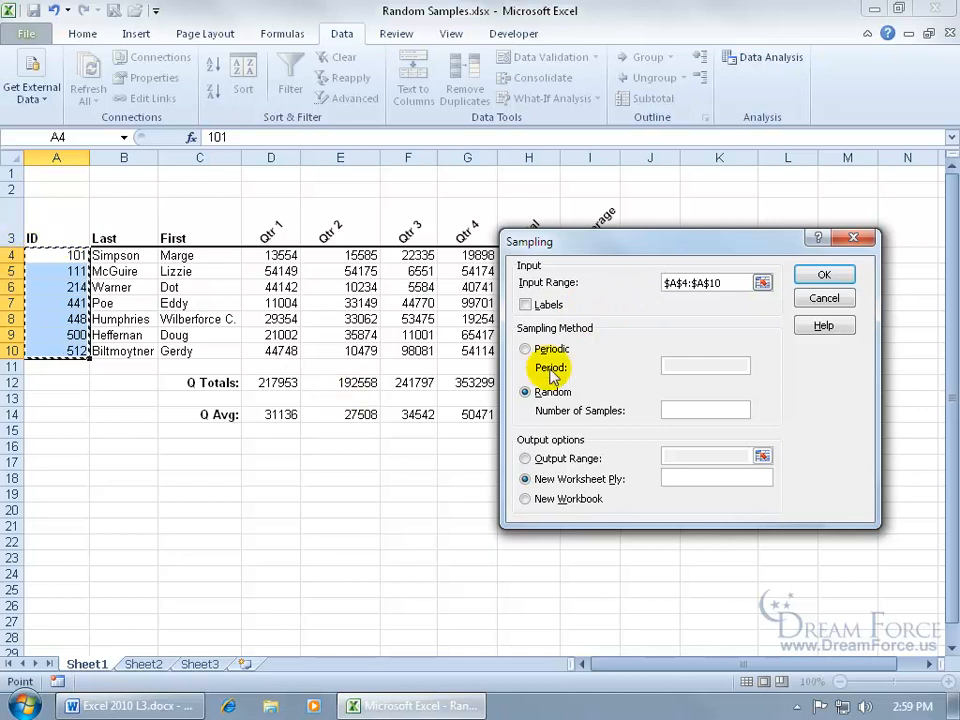
mouse_move(600, 355)
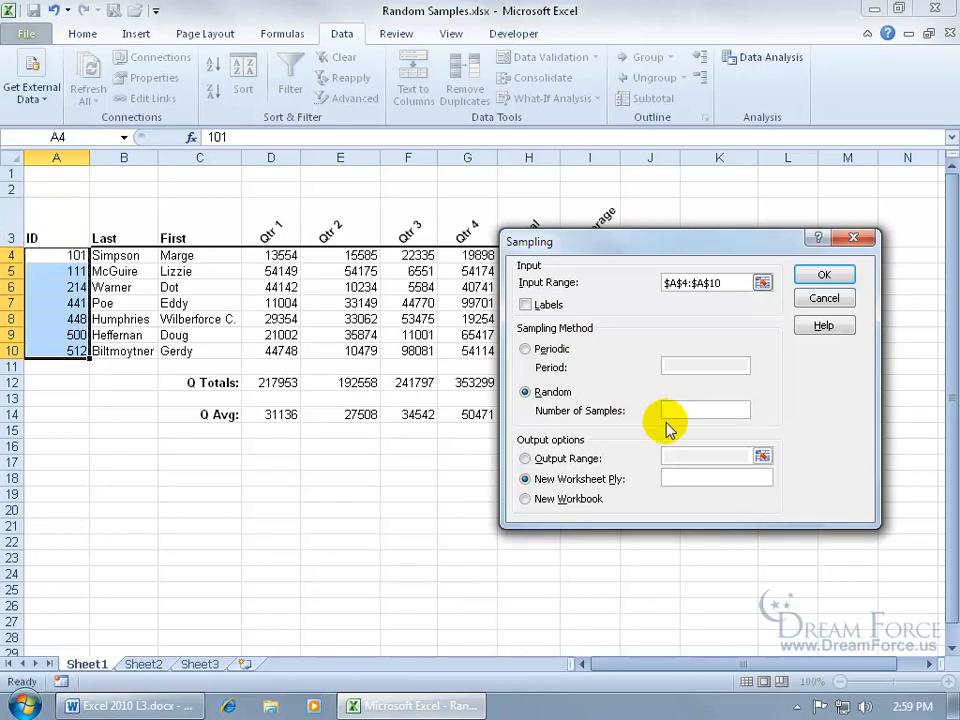
type("2")
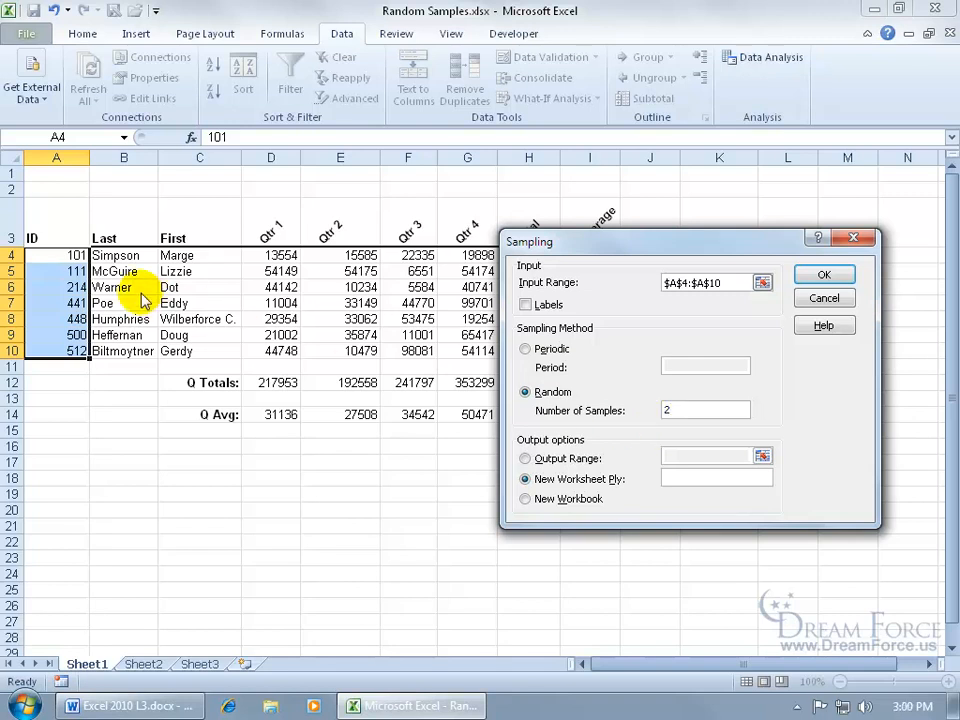
mouse_move(65, 345)
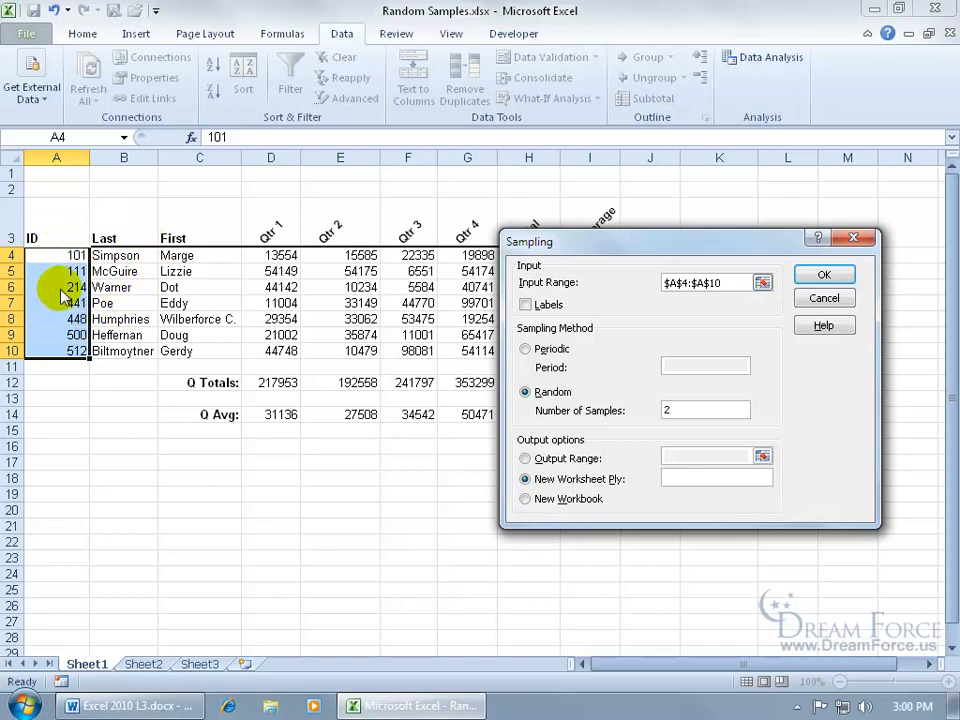
left_click(705, 410)
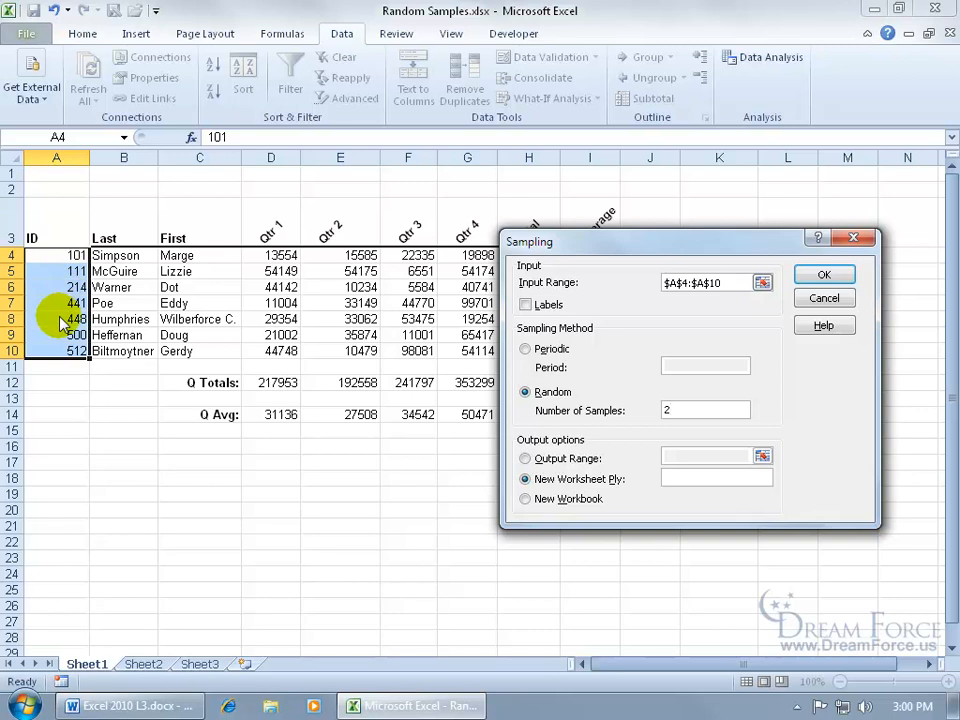
mouse_move(470, 472)
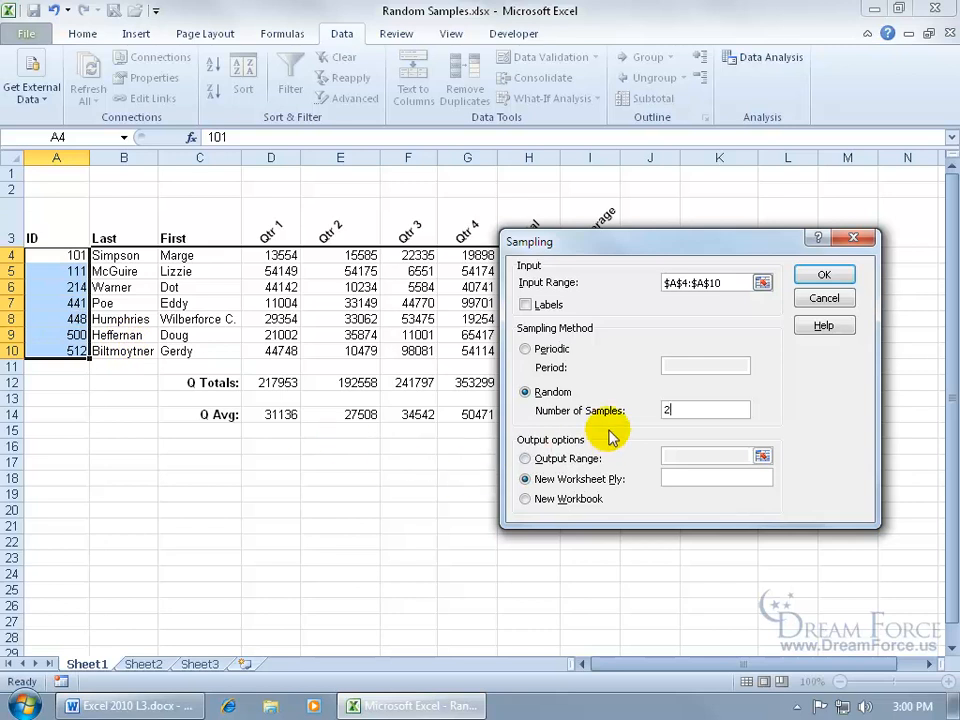
mouse_move(568, 478)
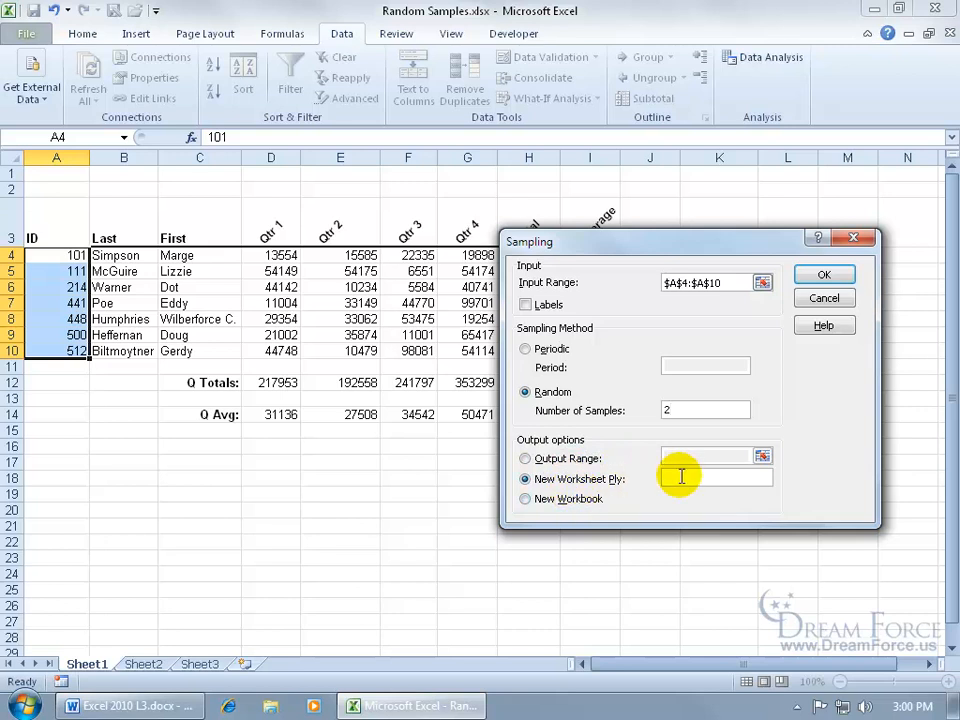
left_click(705, 478)
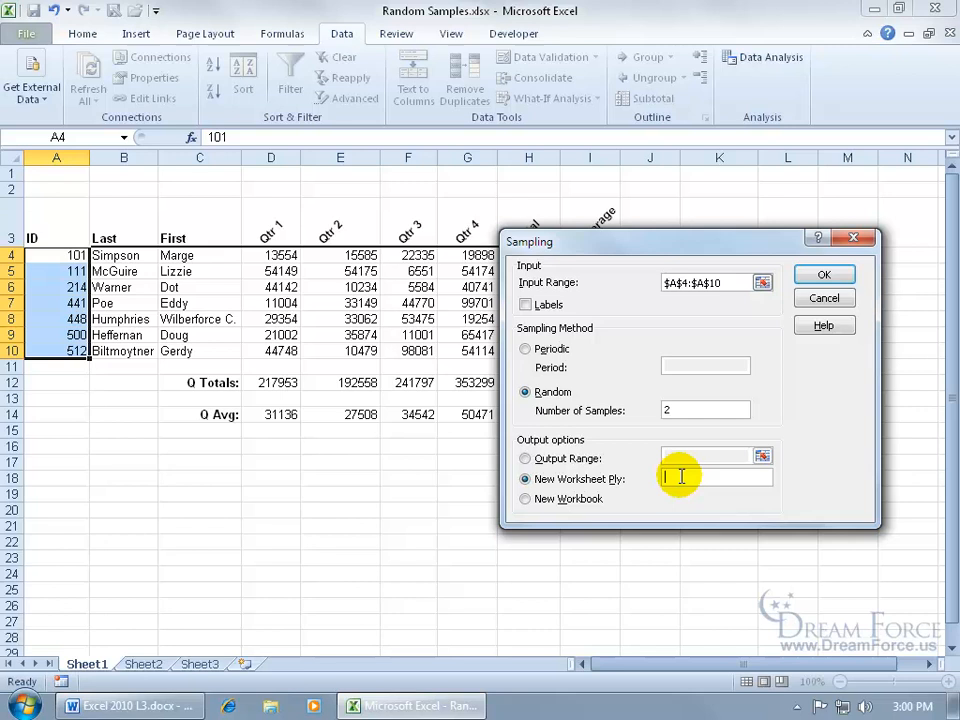
type("Group Sample")
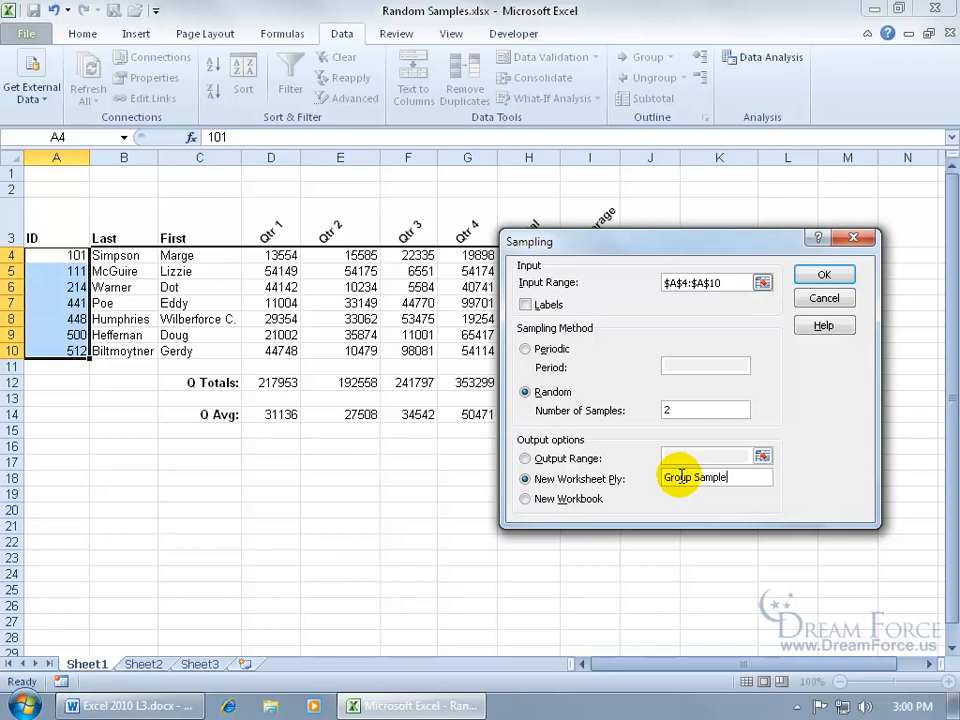
left_click(824, 274)
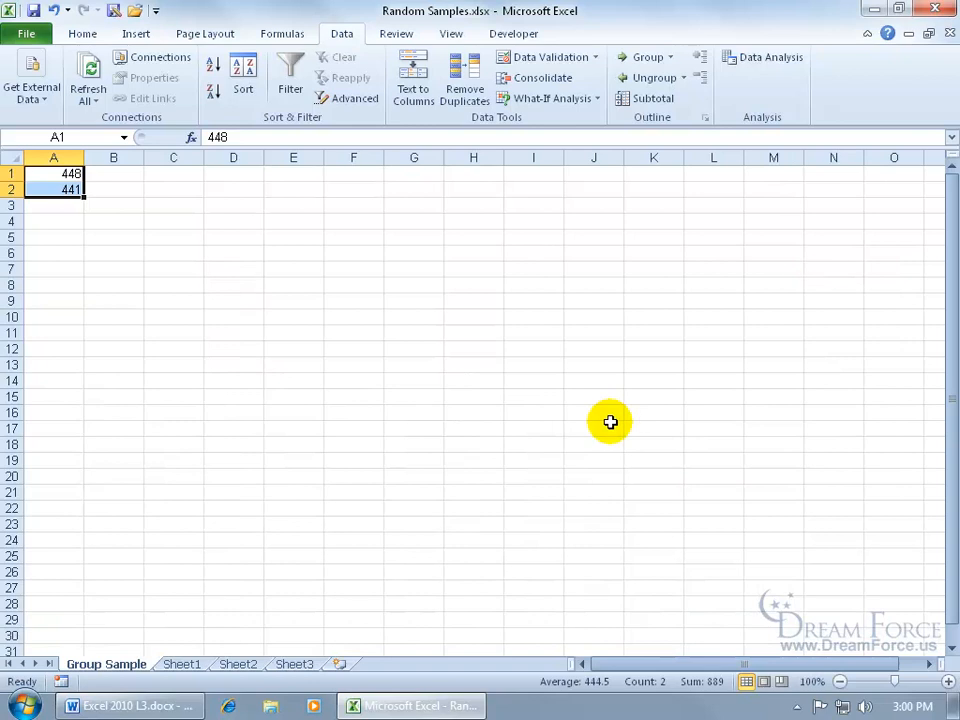
left_click(182, 664)
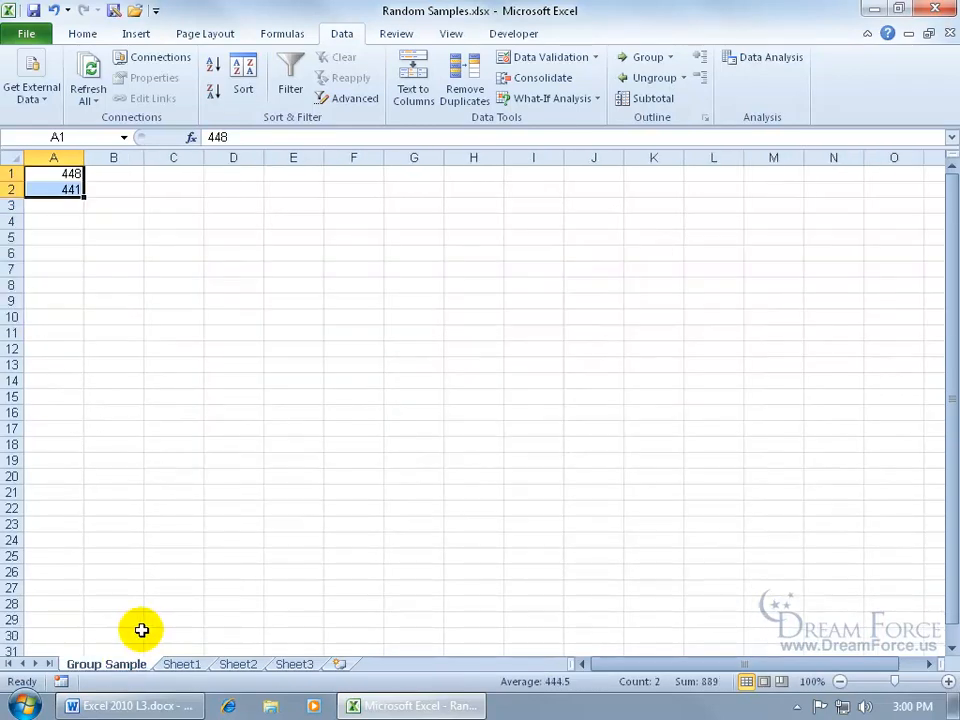
mouse_move(100, 183)
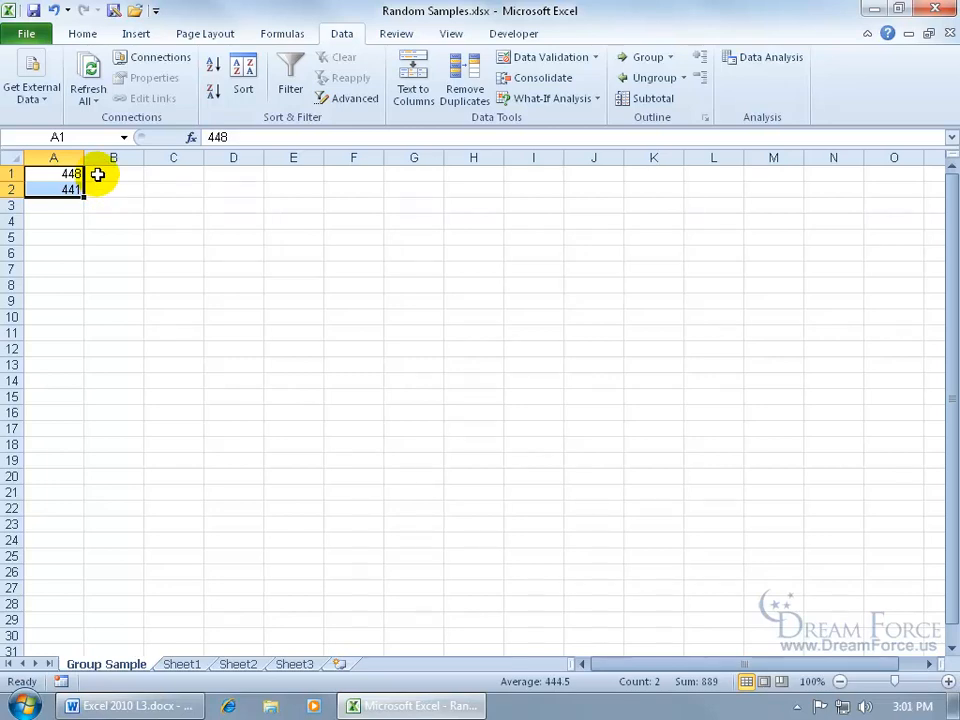
left_click(113, 173)
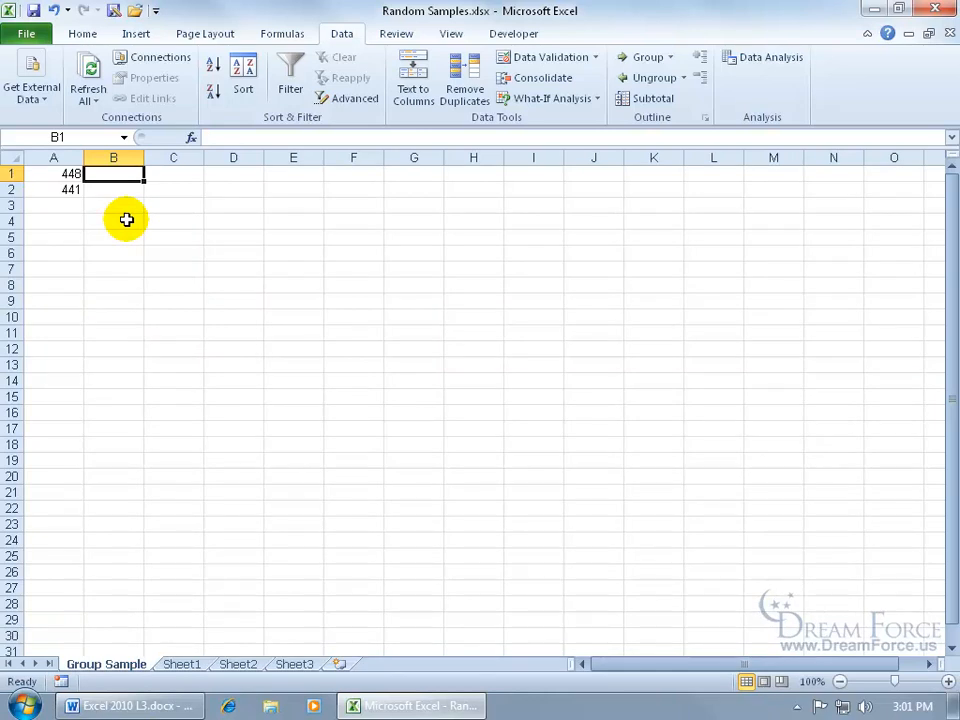
Step: Enter =VLOOKUP(A1,Sheet1!A4:B10,2) in B1, returning Humphries for ID 448
type("=")
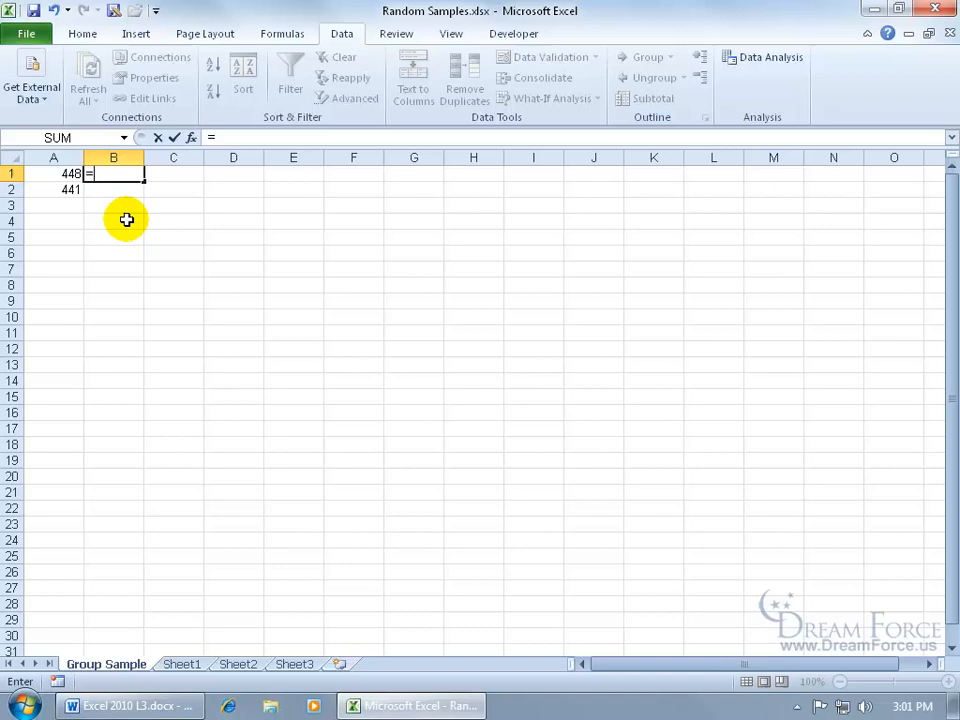
type("vl")
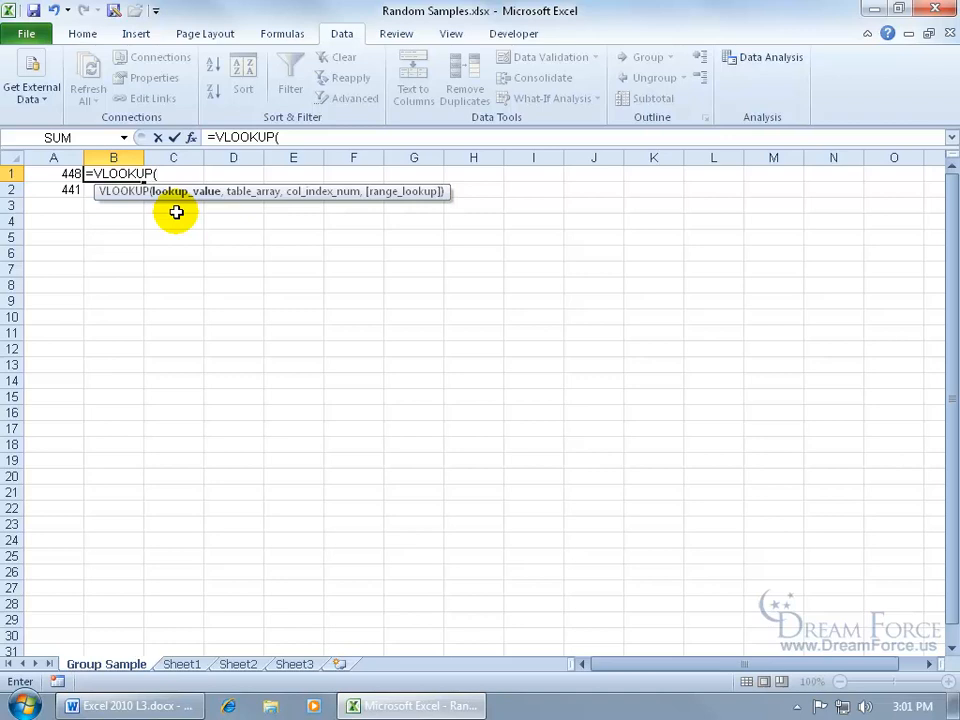
left_click(53, 174)
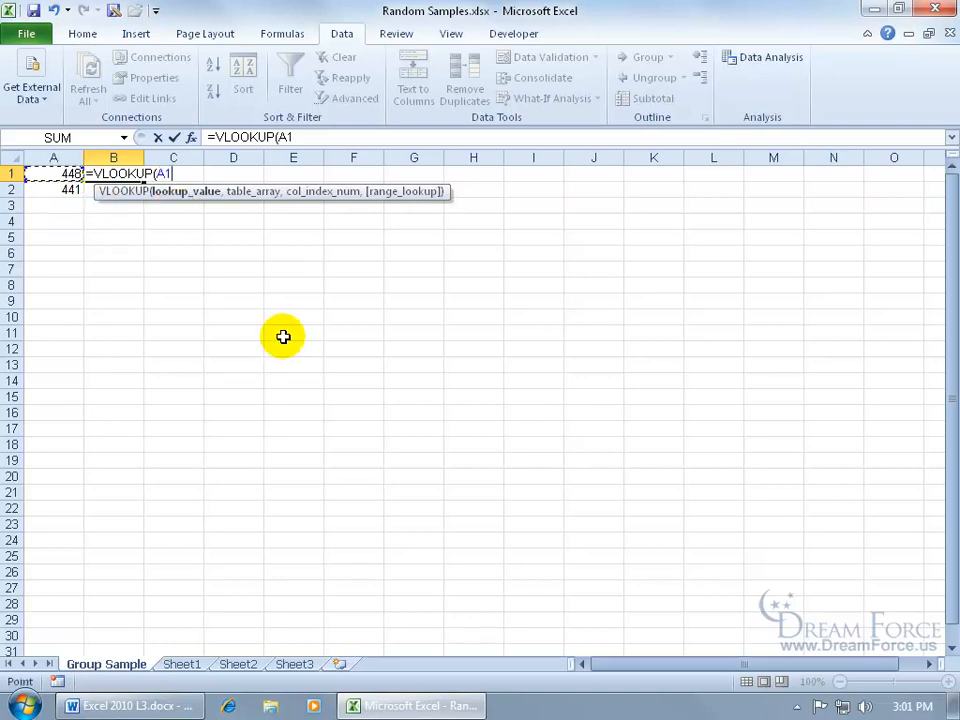
type(",Sheet1!A4:C10")
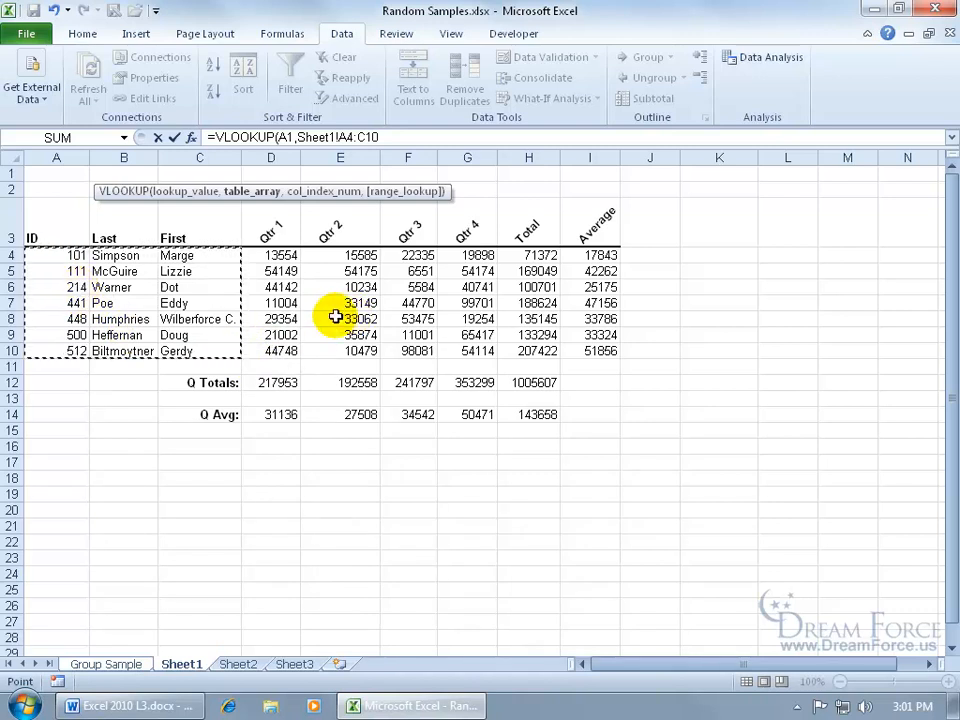
left_click(170, 303)
type("B10,")
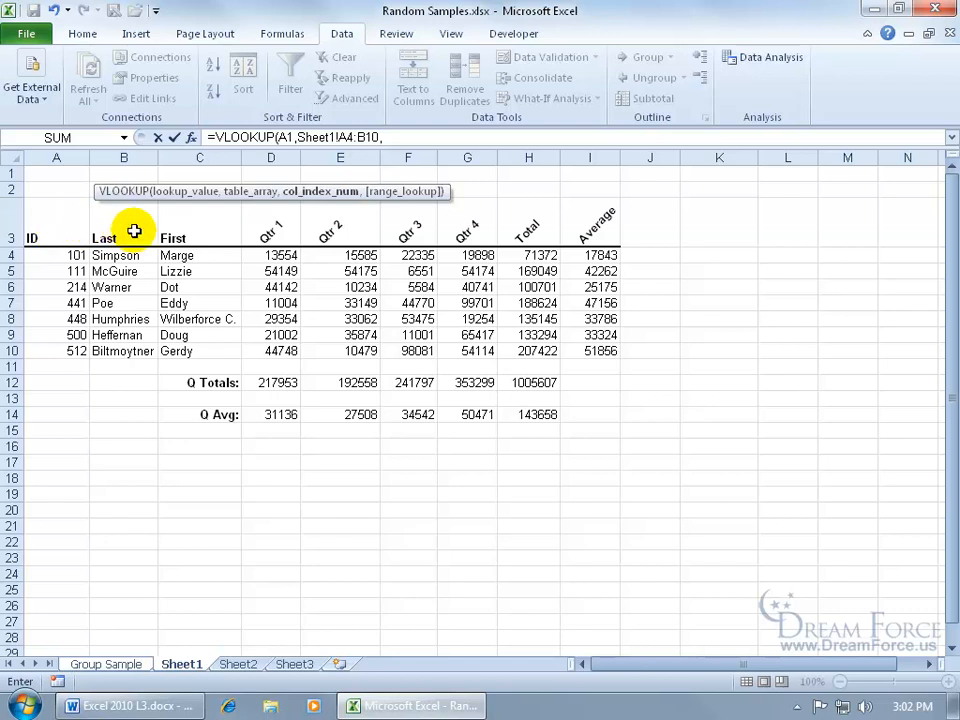
type("2")
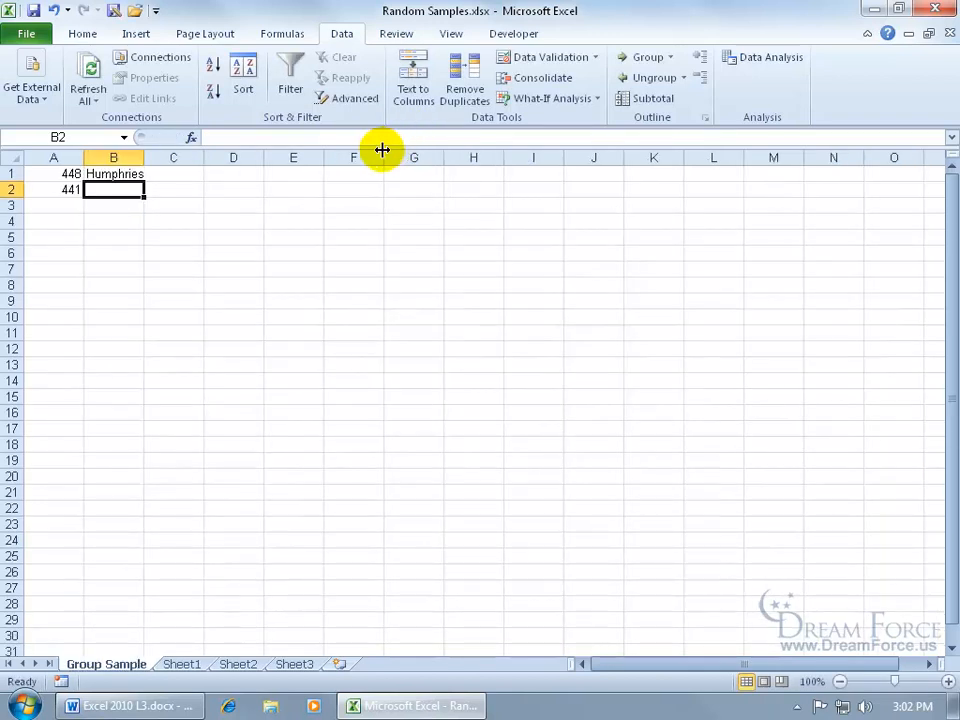
left_click(113, 173)
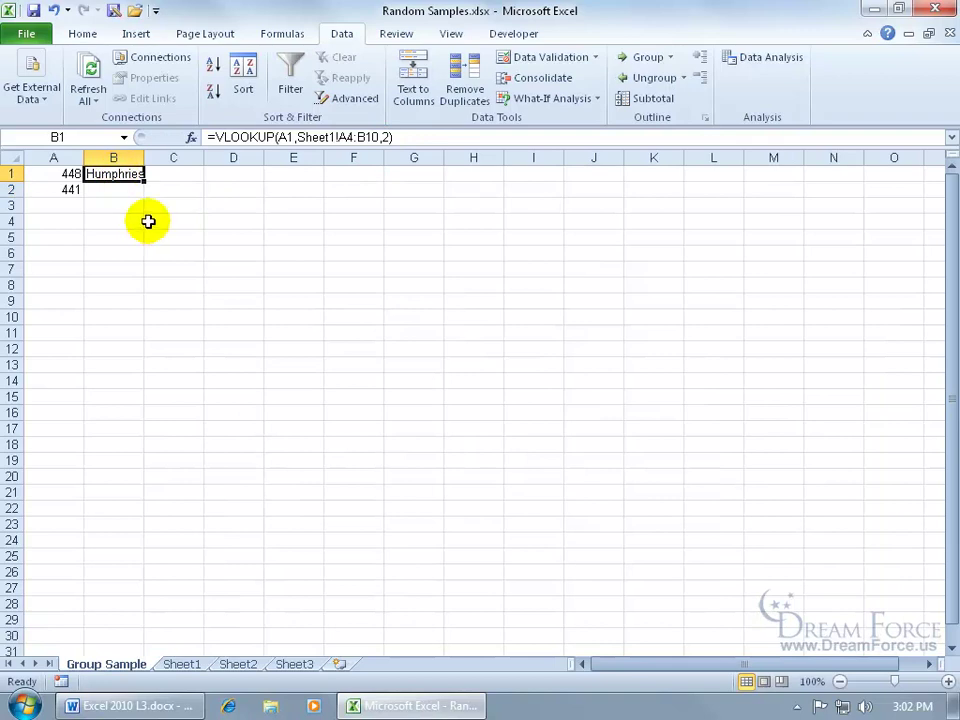
mouse_move(116, 194)
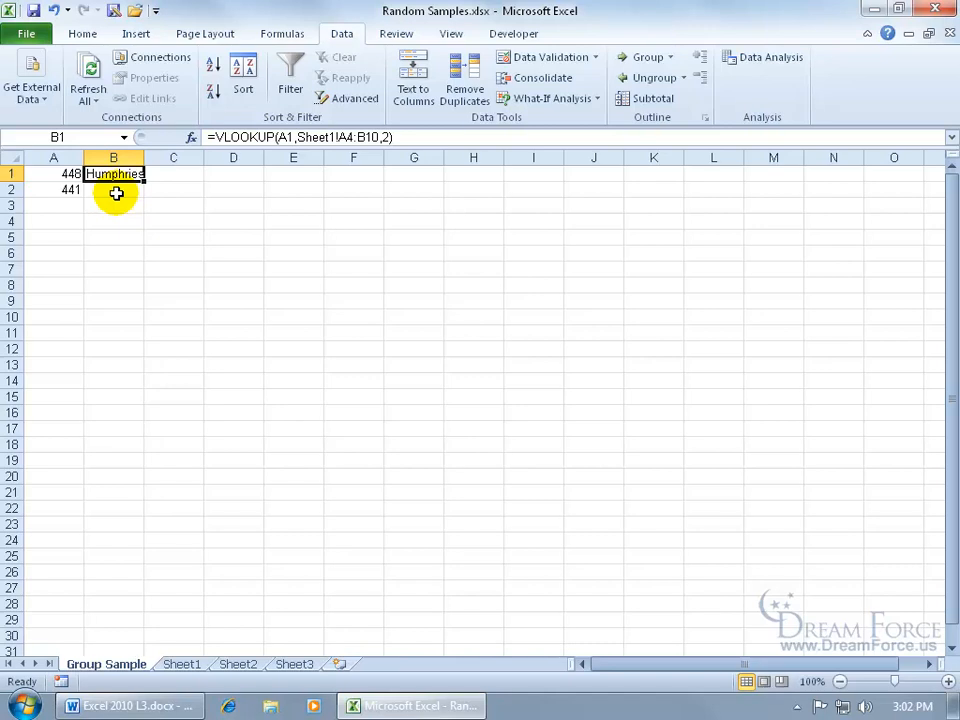
mouse_move(145, 175)
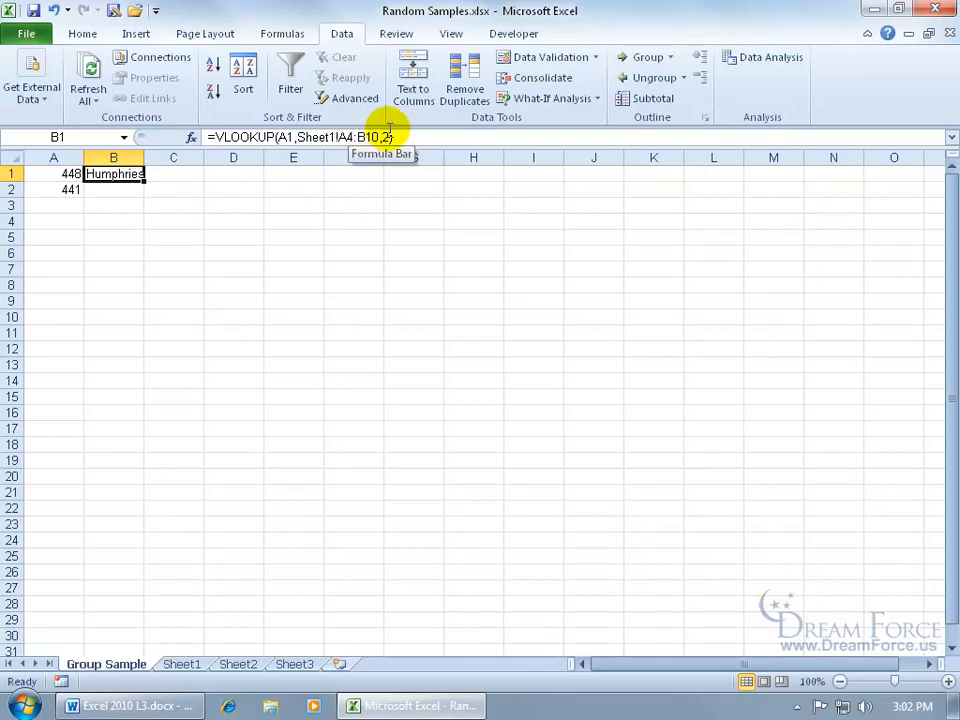
mouse_move(198, 597)
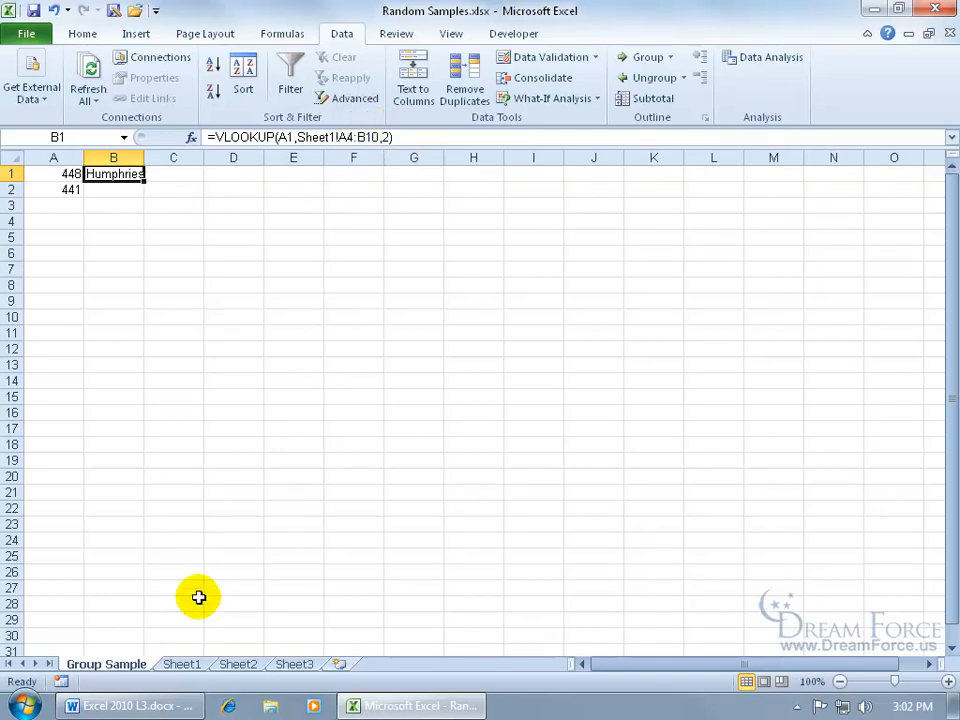
Step: Fill the B1 lookup down to B2, showing Poe, and recheck B1
left_click(181, 663)
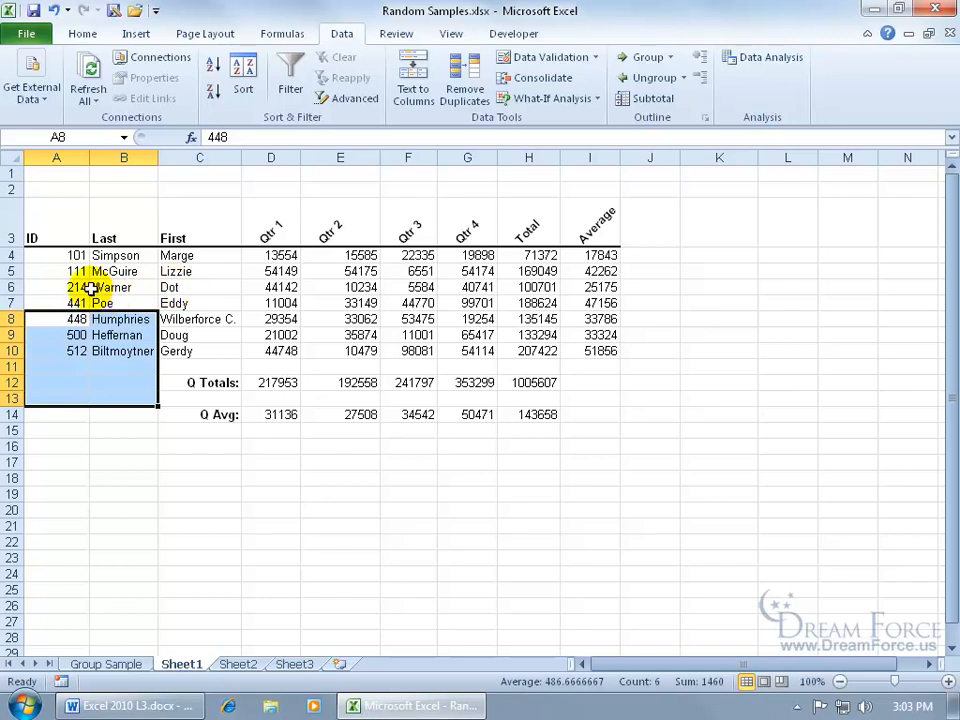
mouse_move(120, 618)
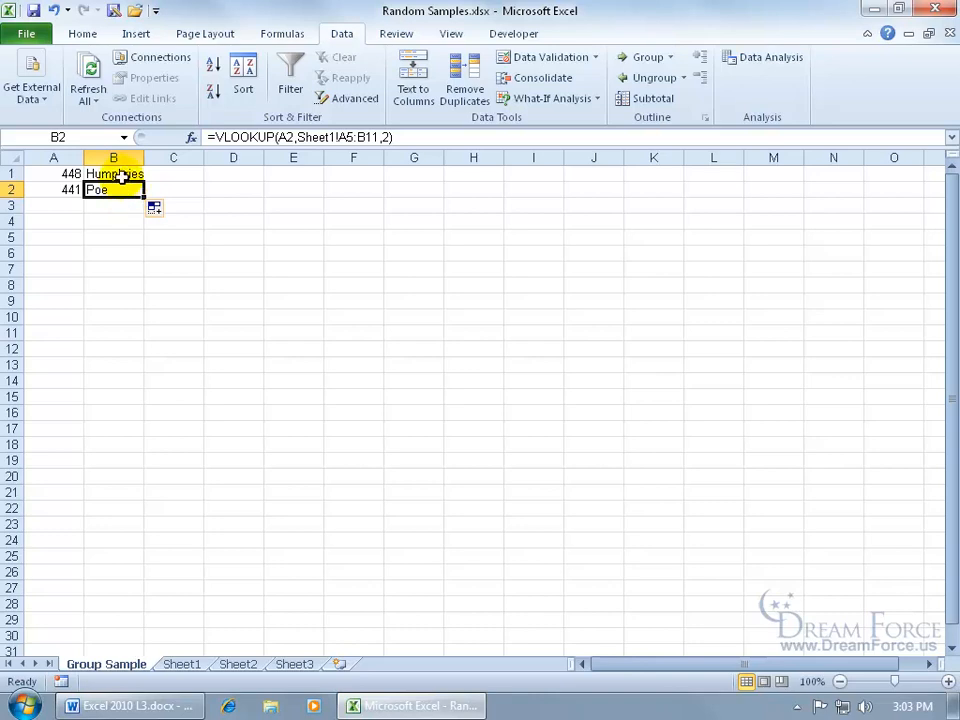
left_click(113, 173)
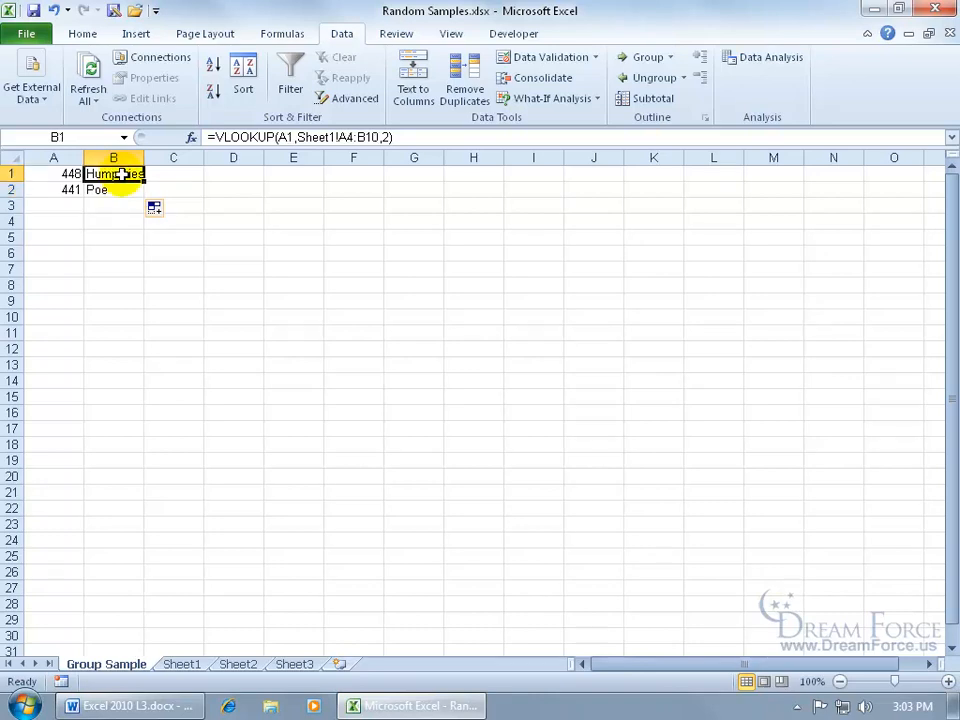
Step: Make B1's table range absolute with F4 and fill the formula down to B2
double_click(113, 173)
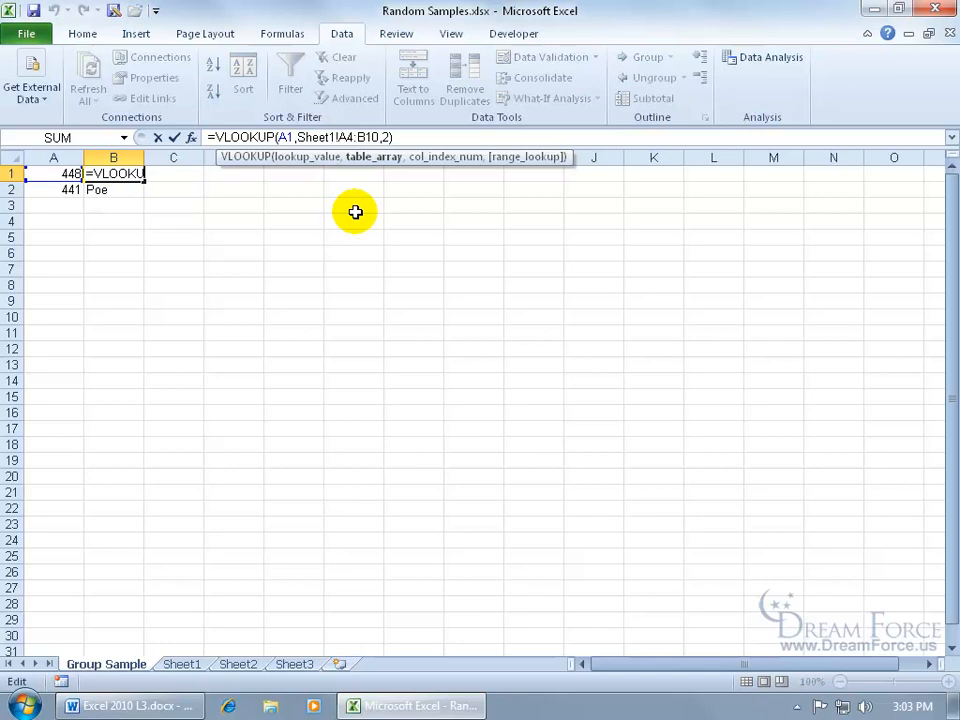
mouse_move(345, 150)
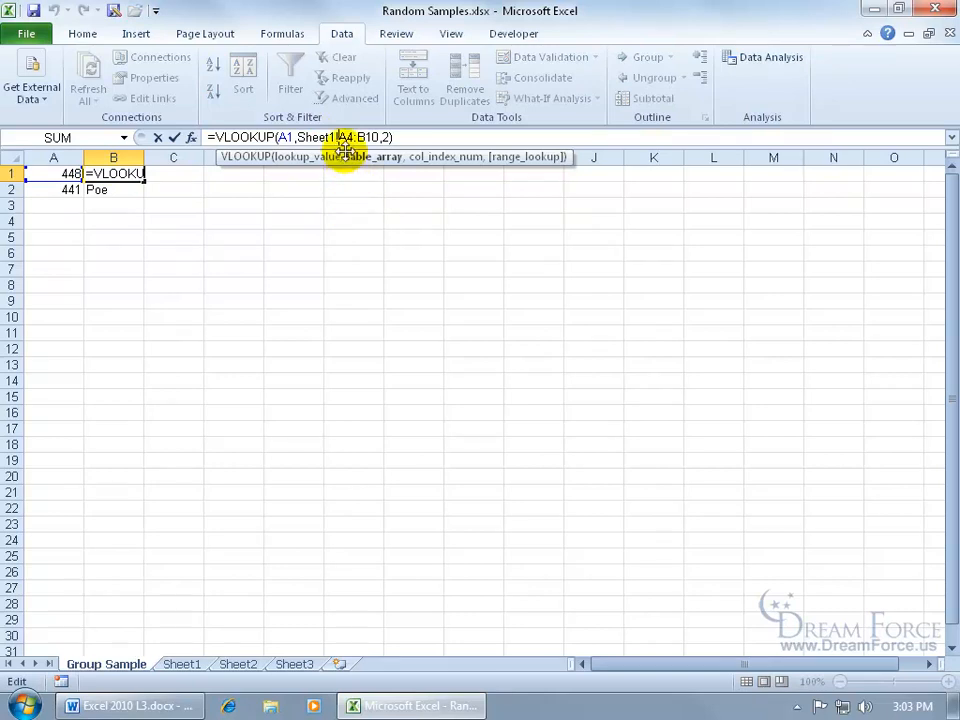
key("f4")
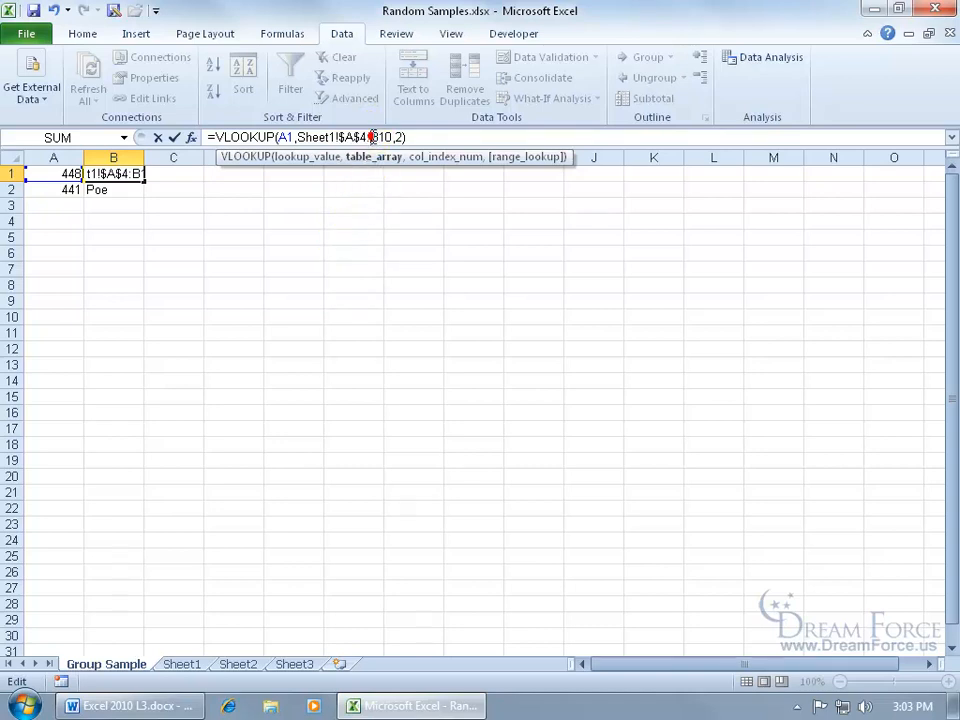
mouse_move(365, 337)
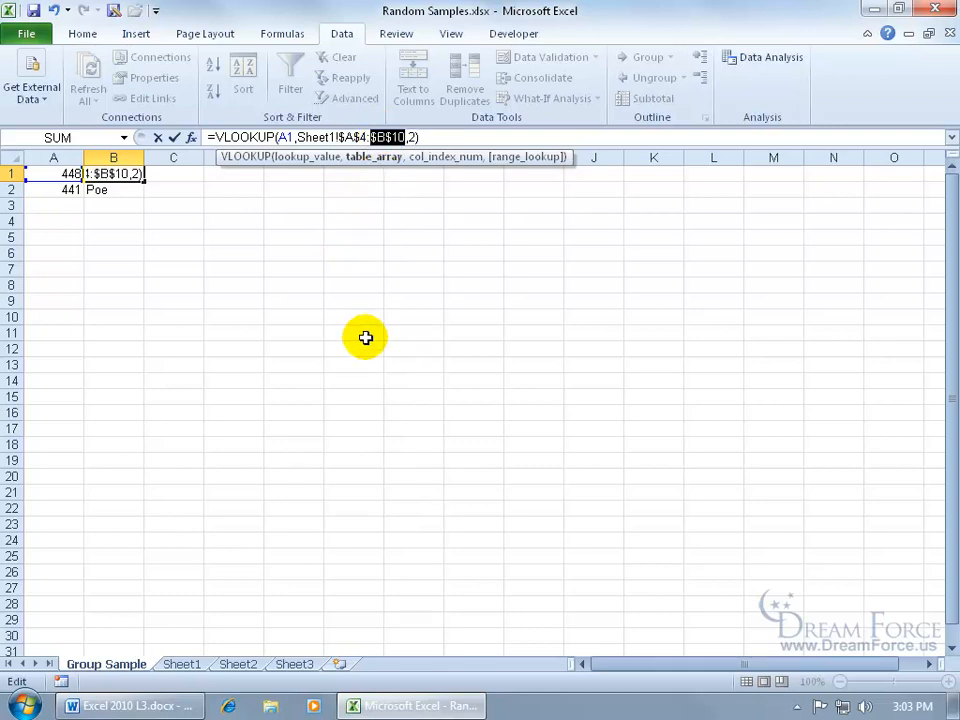
mouse_move(378, 320)
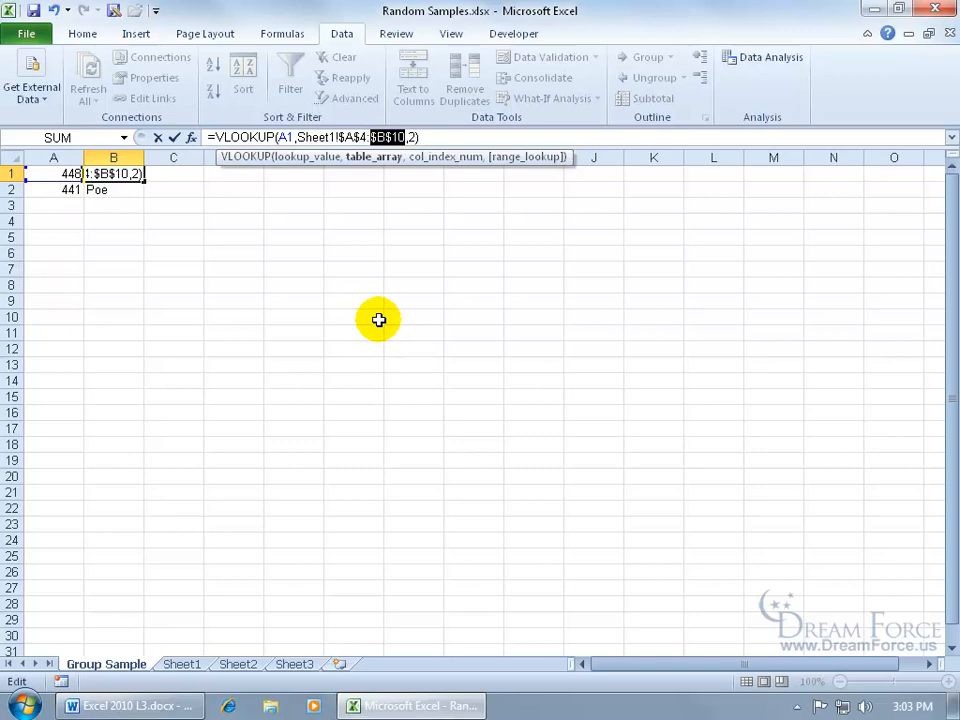
key("Return")
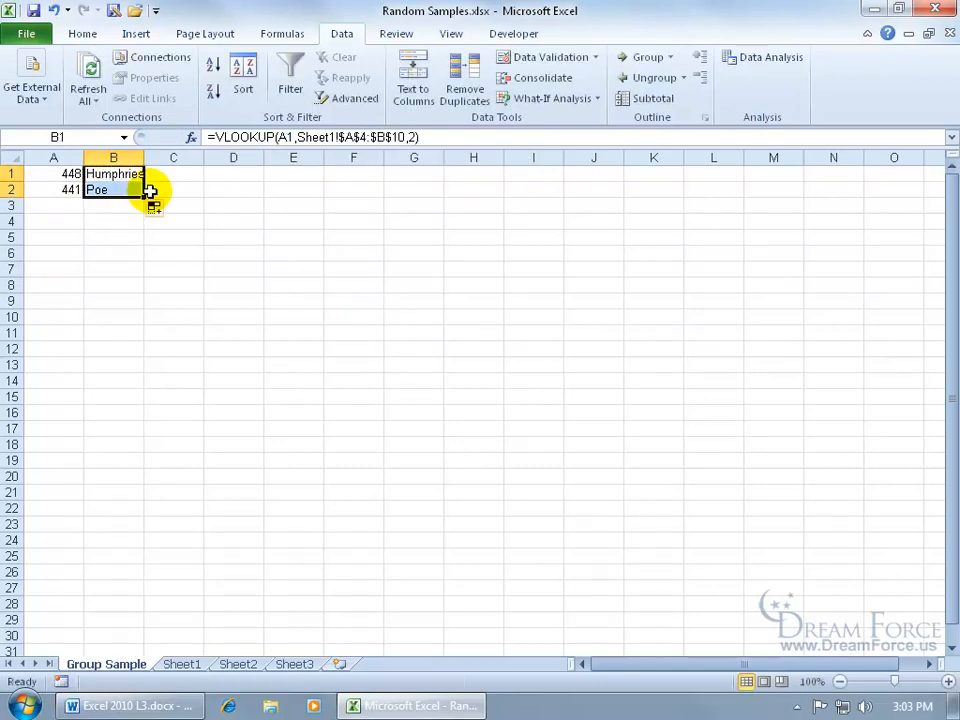
left_click(113, 189)
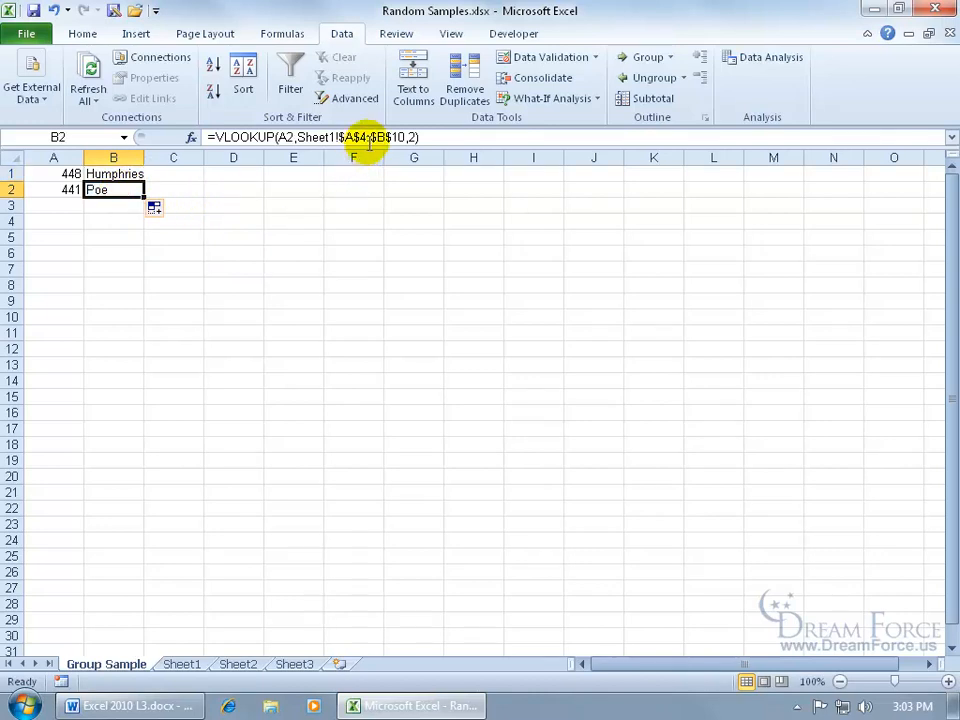
mouse_move(367, 137)
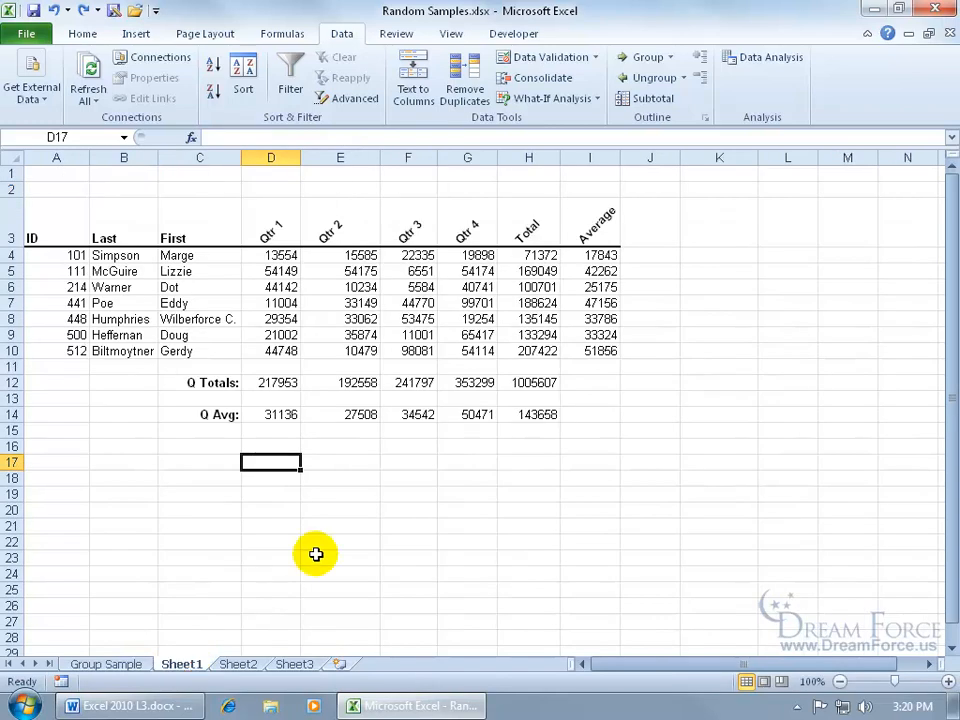
mouse_move(353, 98)
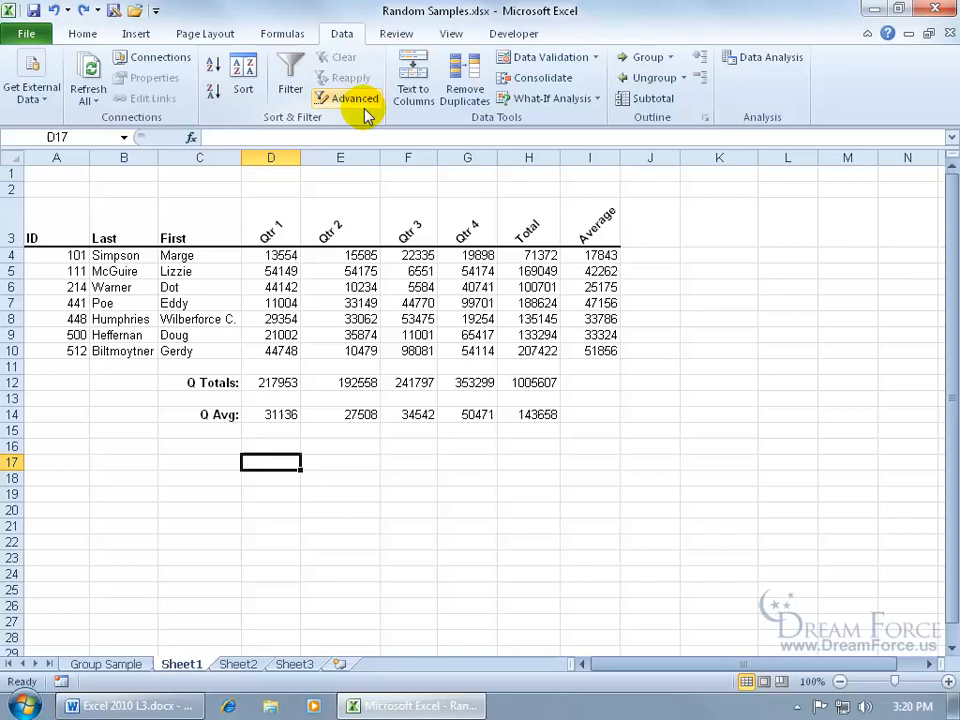
mouse_move(352, 98)
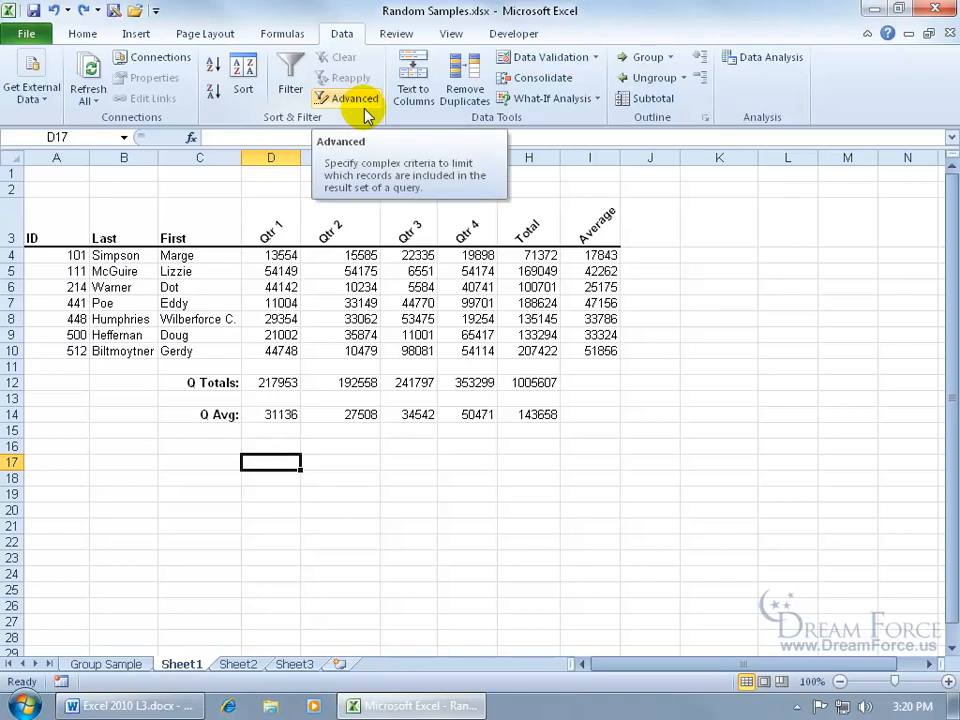
mouse_move(351, 466)
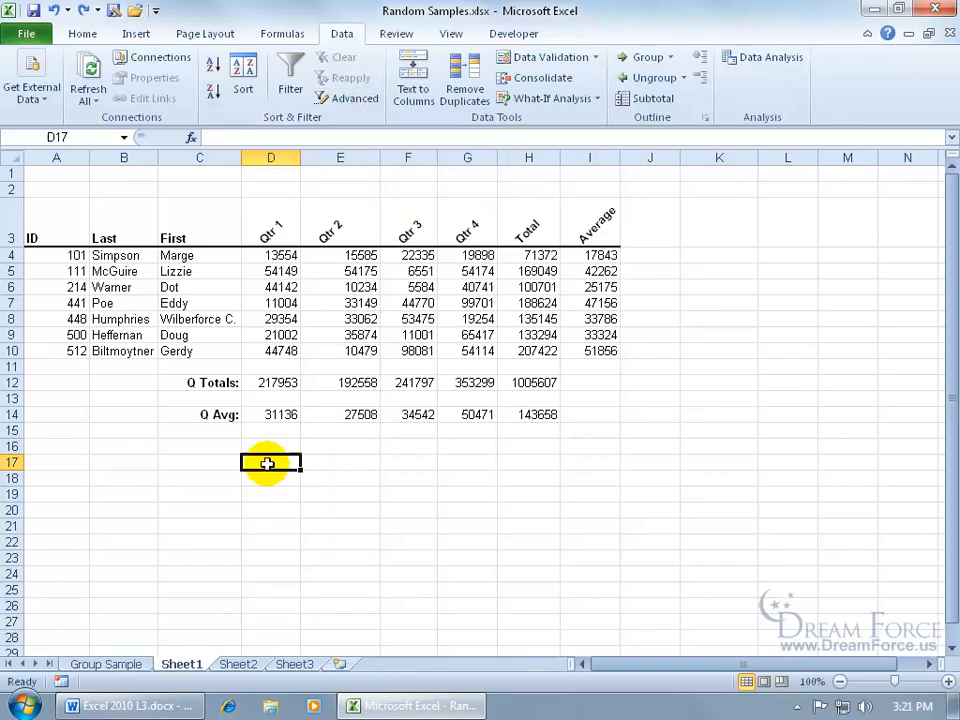
Step: Enter the criterion =RAND()<0.05 on Sheet1, currently showing FALSE
type("=ra")
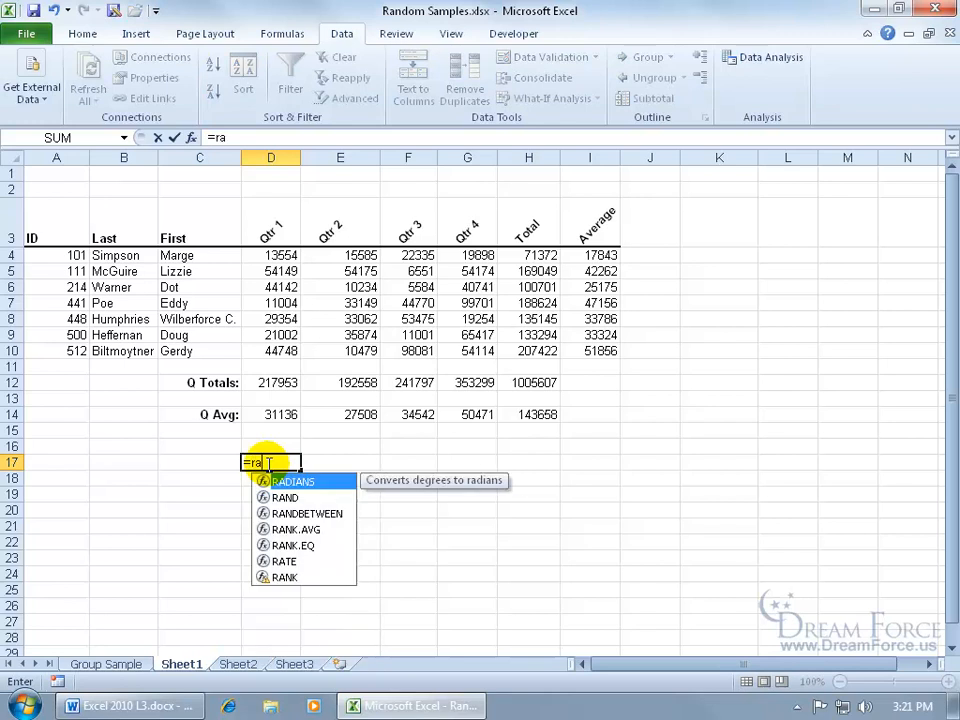
type("nd")
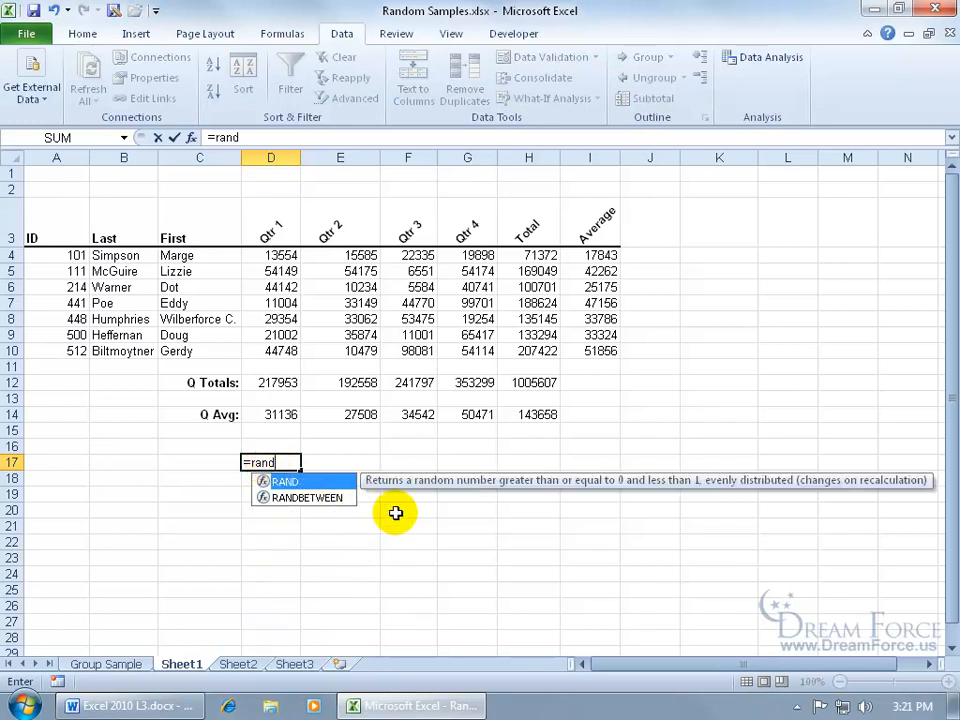
mouse_move(587, 508)
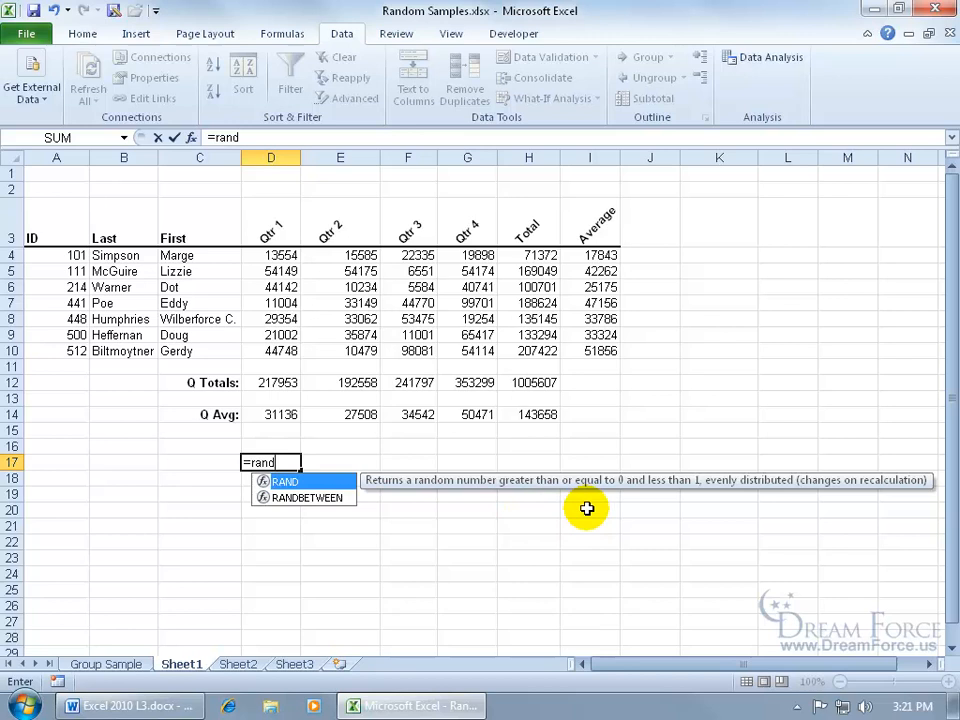
mouse_move(695, 507)
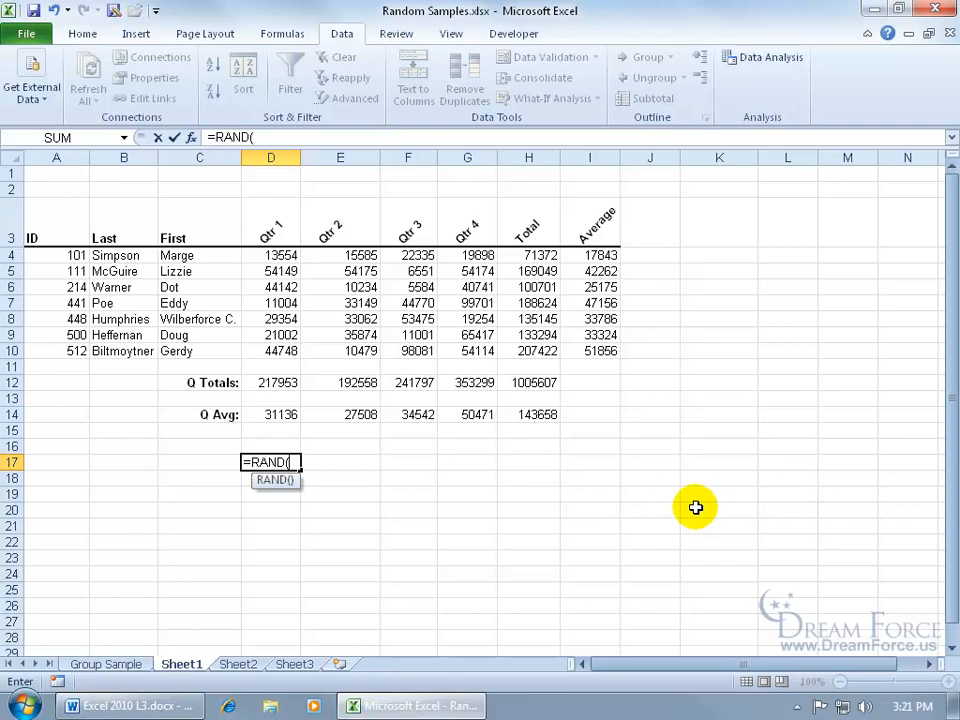
type(")<")
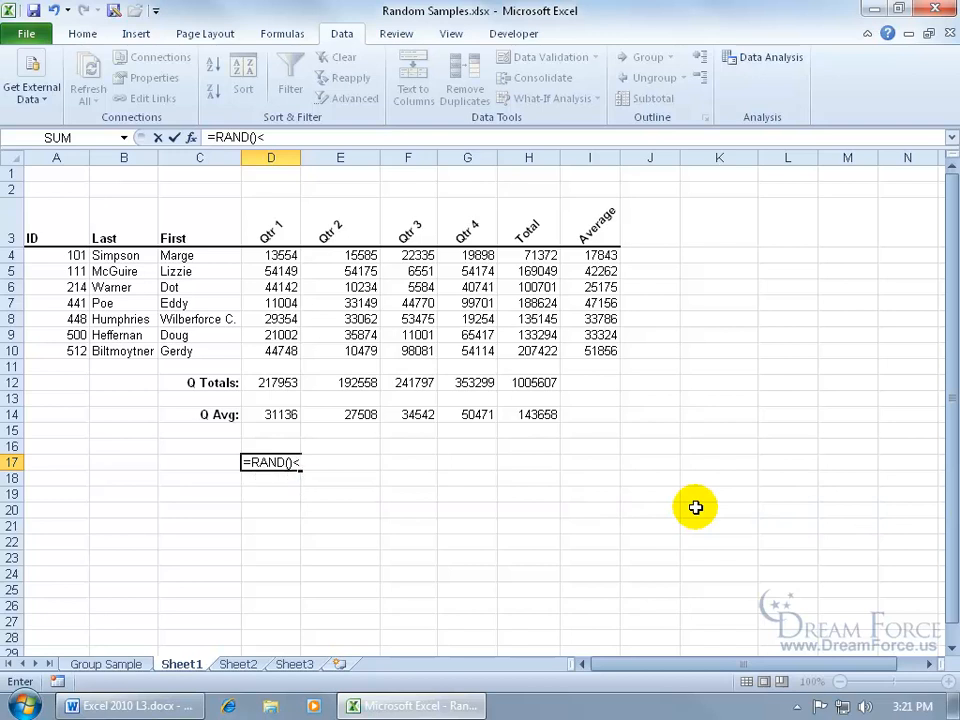
type("0.05")
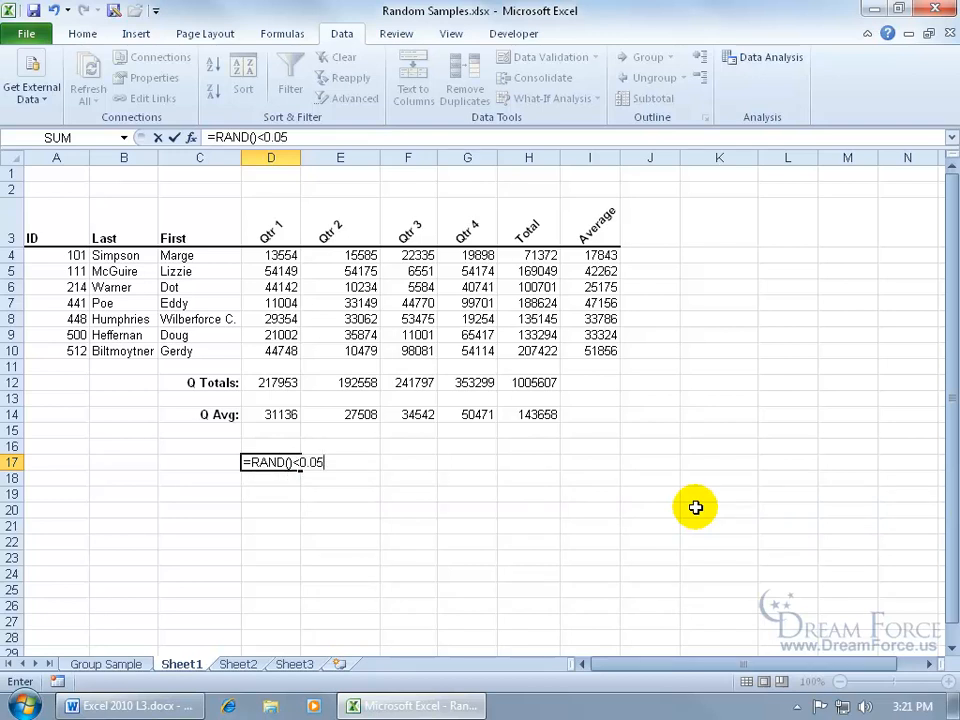
key("Return")
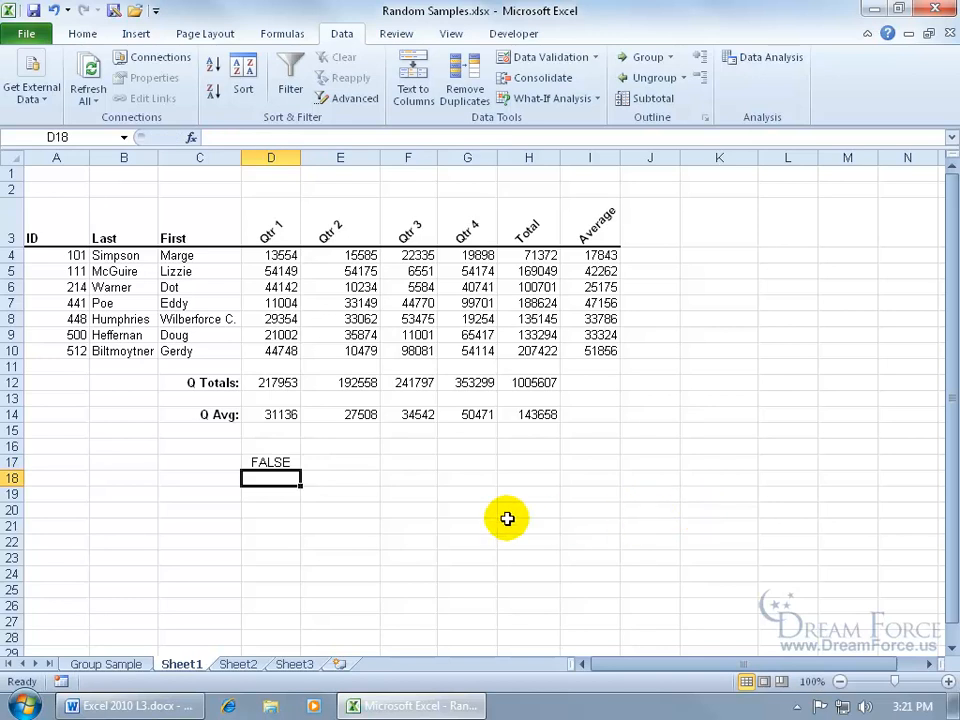
mouse_move(333, 506)
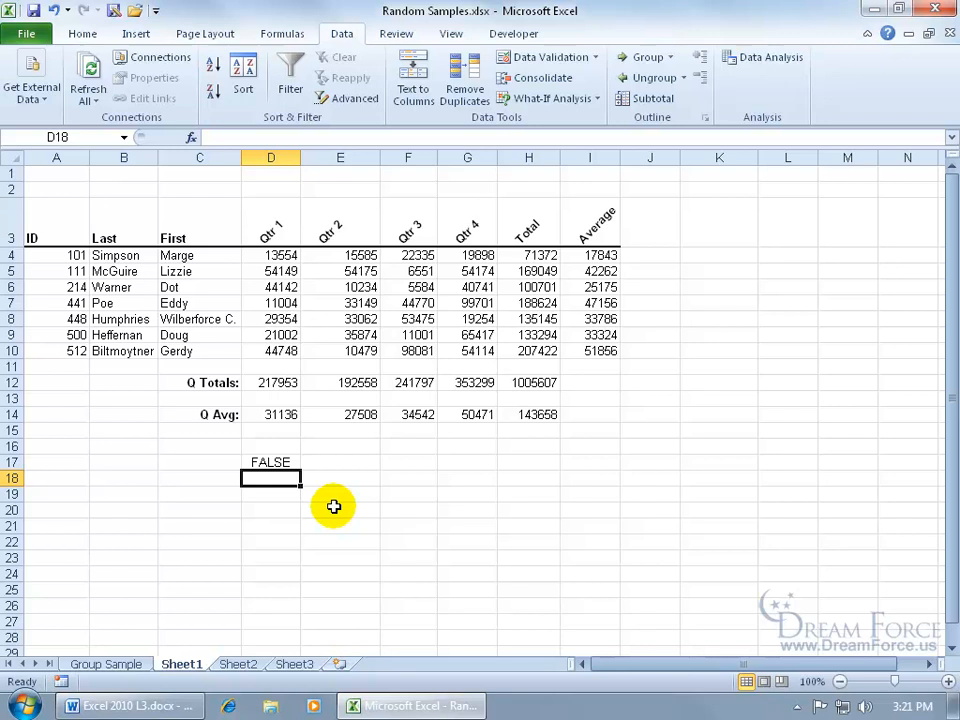
mouse_move(307, 453)
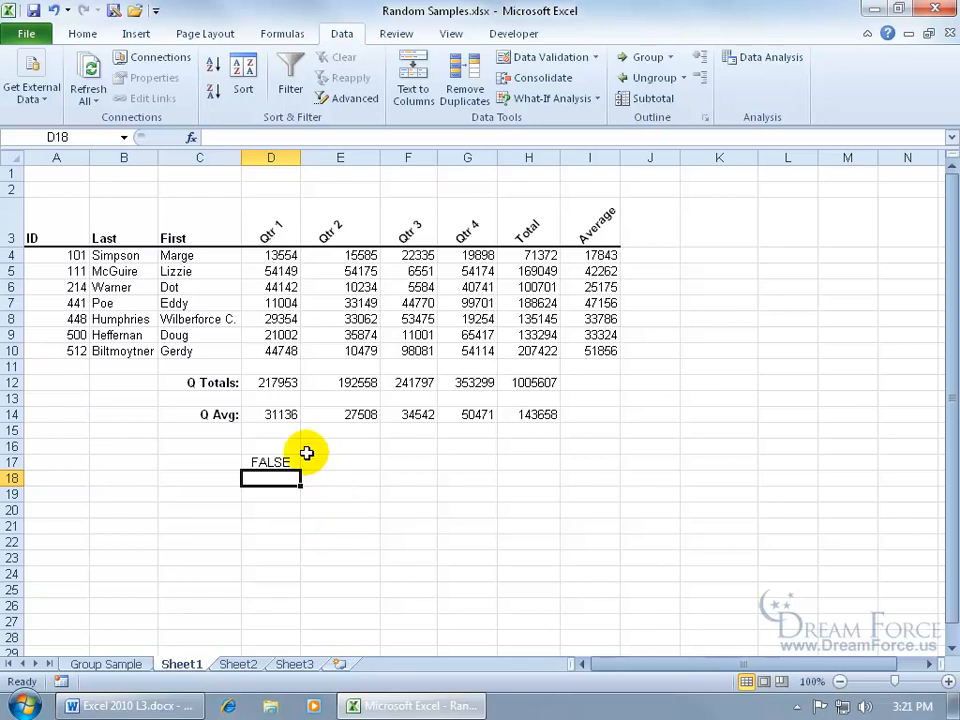
left_click(271, 446)
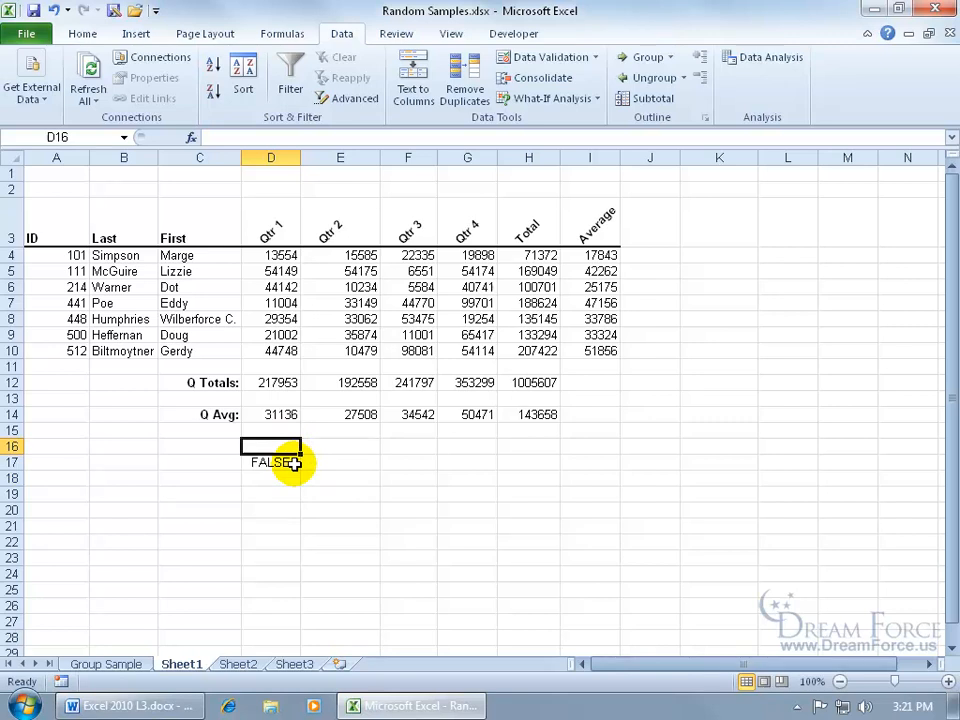
mouse_move(78, 254)
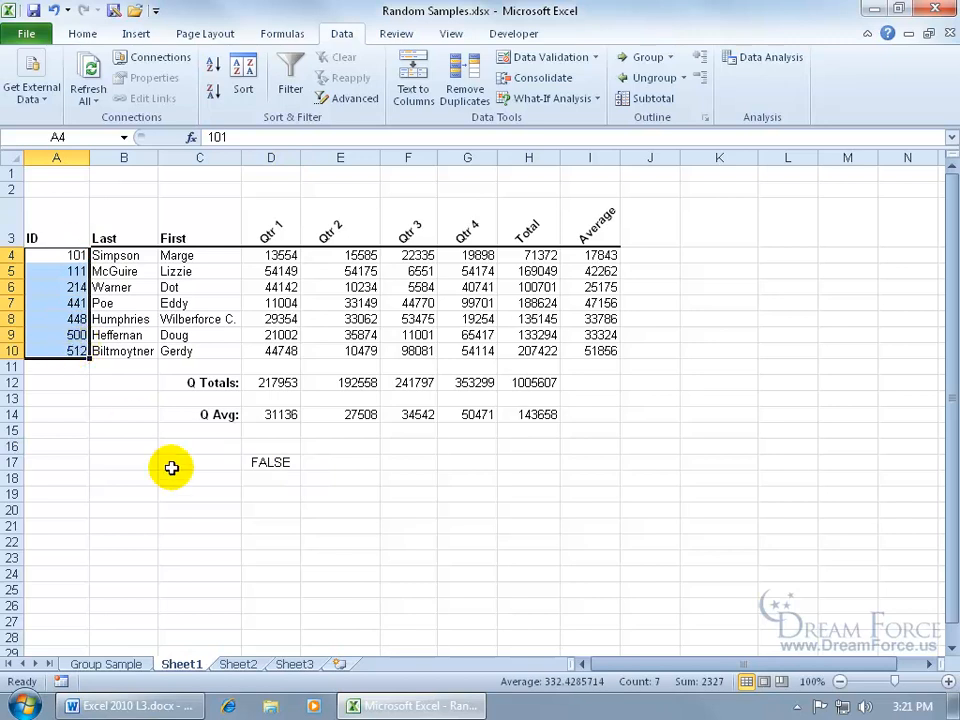
mouse_move(530, 542)
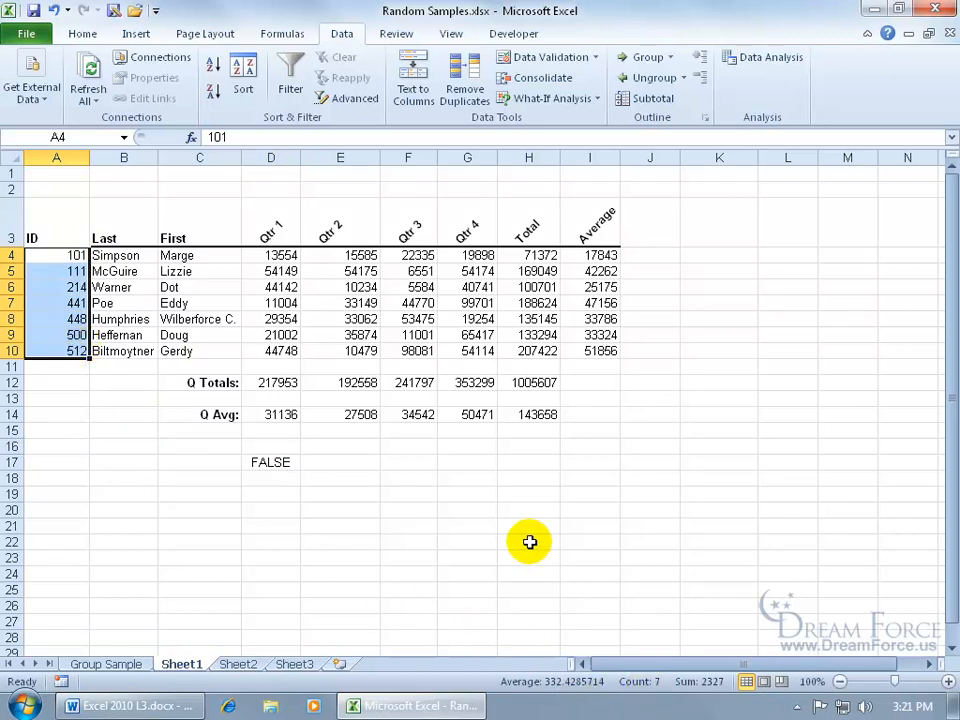
mouse_move(416, 493)
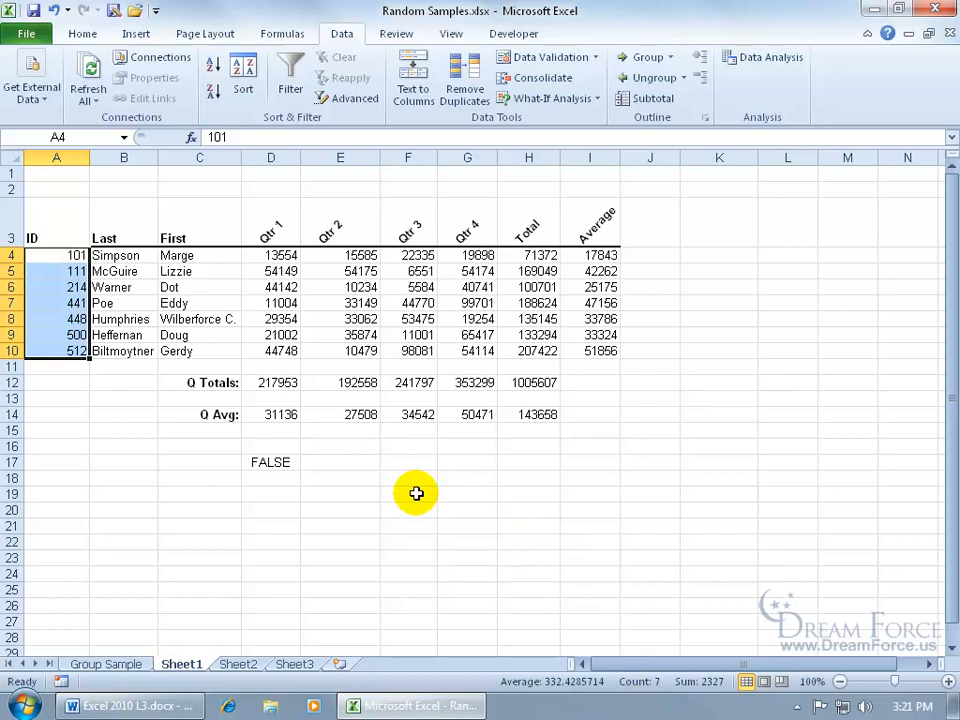
Step: Advanced-filter A4:C10 by the Criteria range, copying matches to F17 (101 Simpson Marge)
left_click(407, 461)
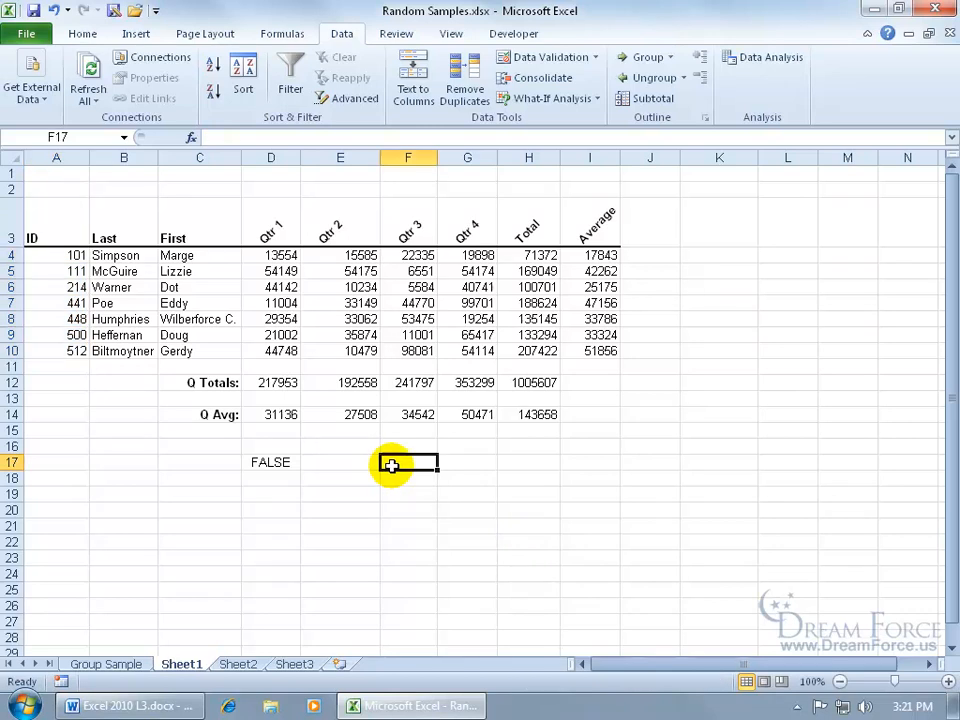
mouse_move(337, 128)
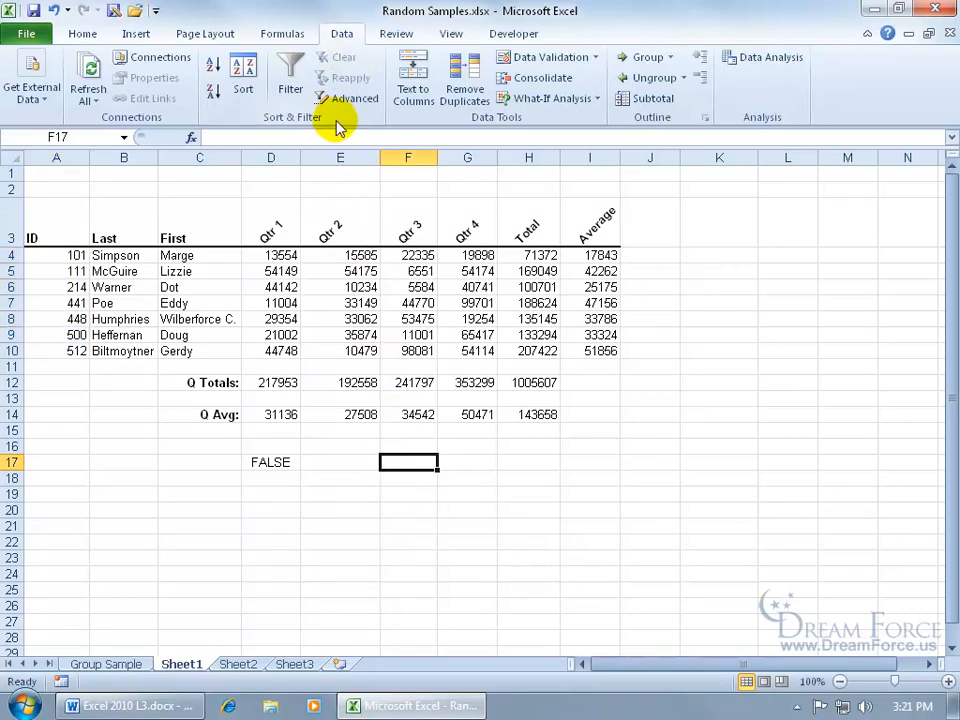
left_click(355, 98)
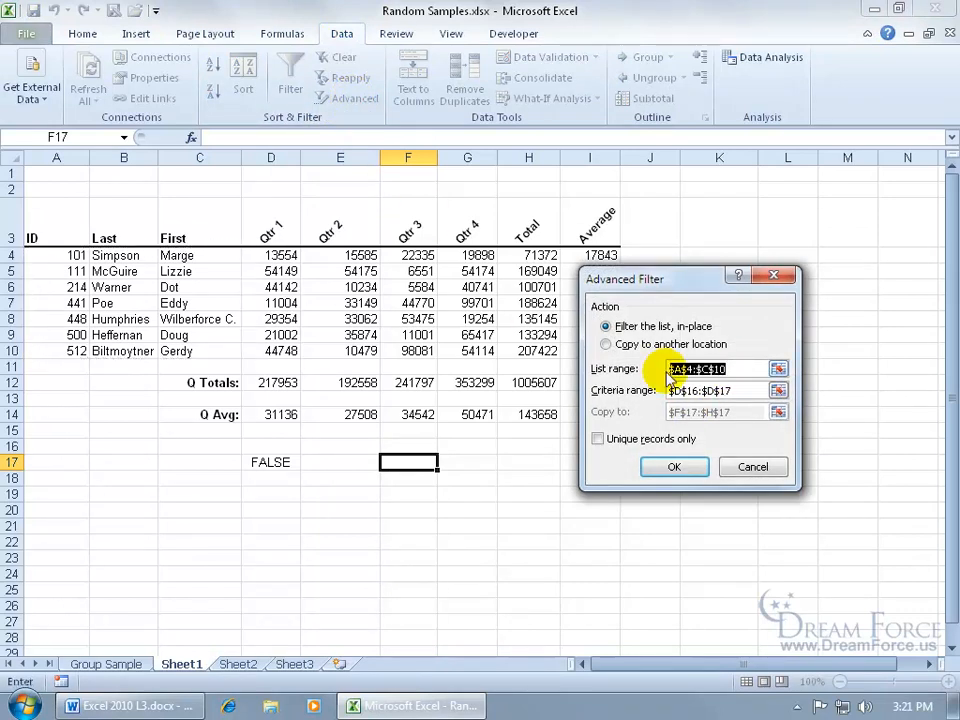
left_click(606, 344)
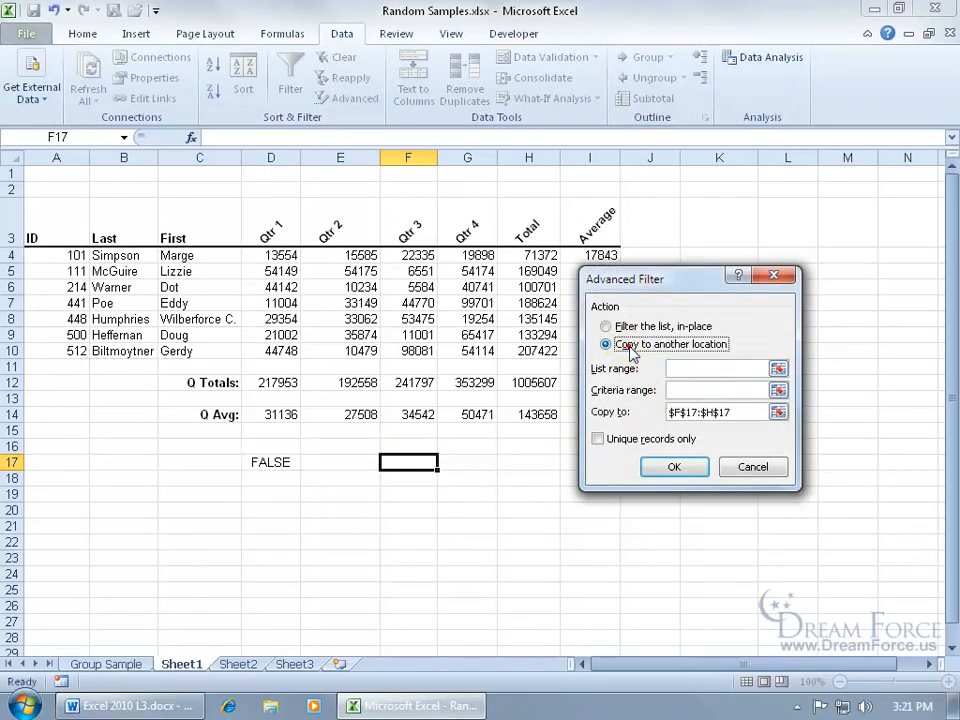
left_click(715, 368)
type("Sheet1!$A$4:$C$10")
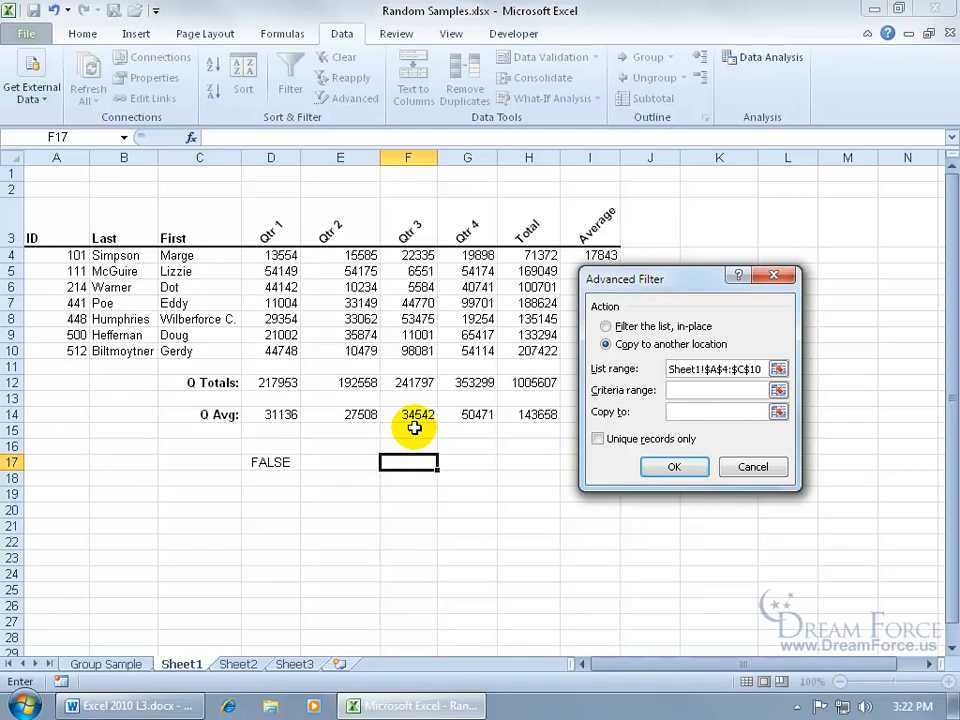
mouse_move(288, 462)
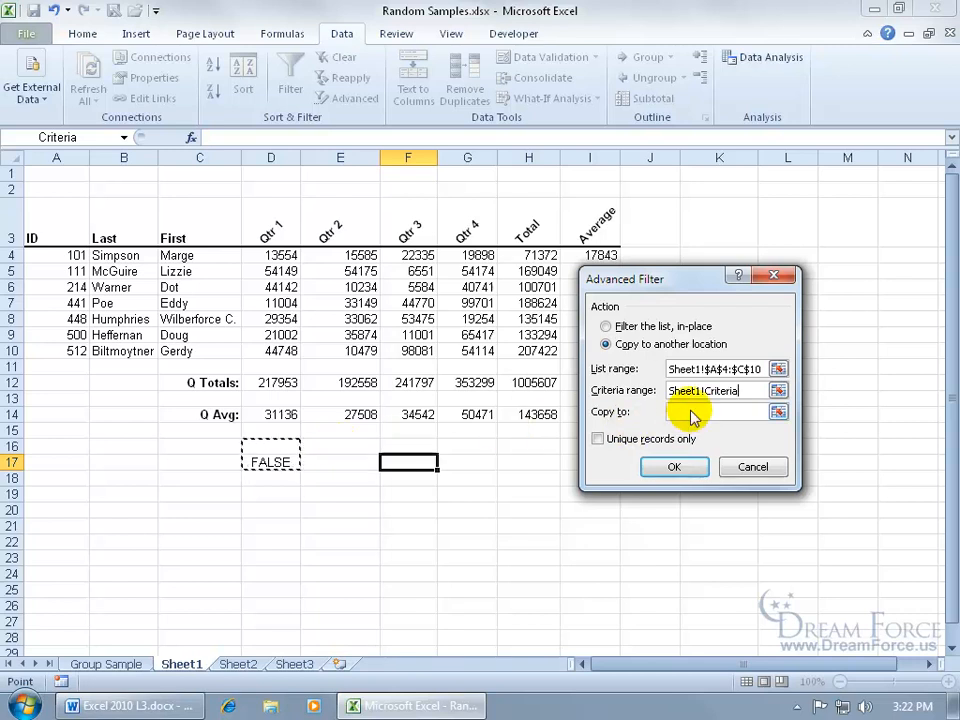
left_click(408, 461)
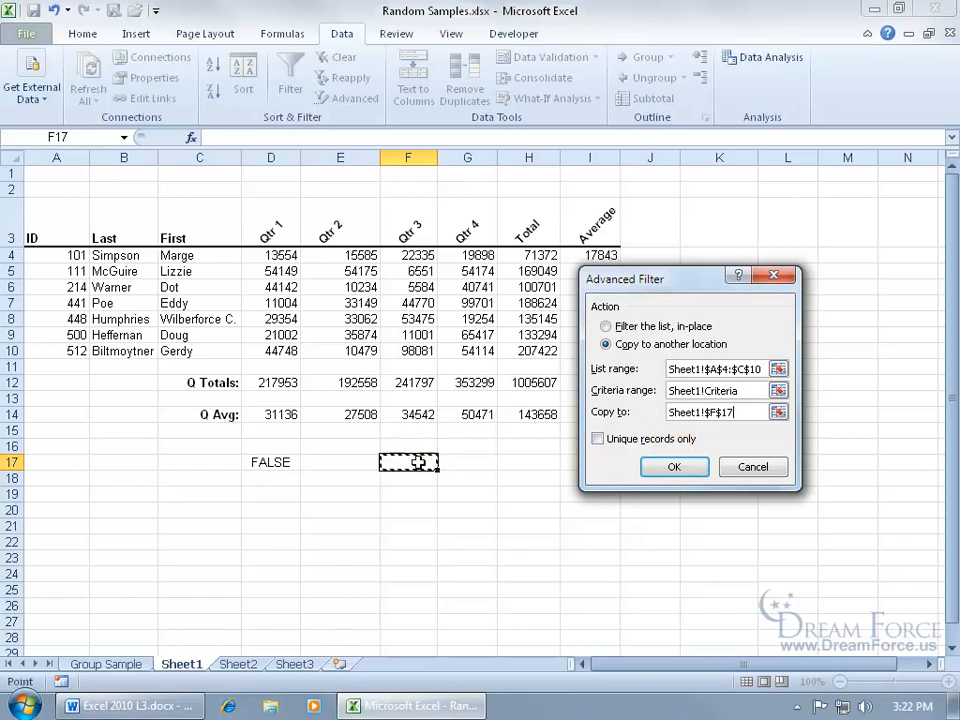
left_click(674, 466)
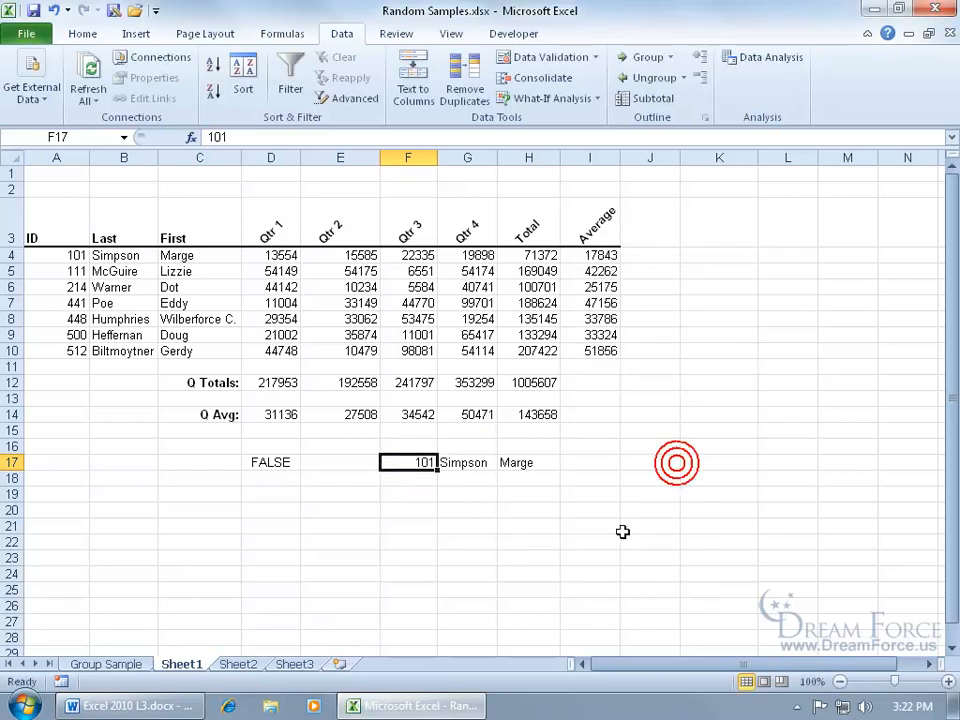
mouse_move(623, 531)
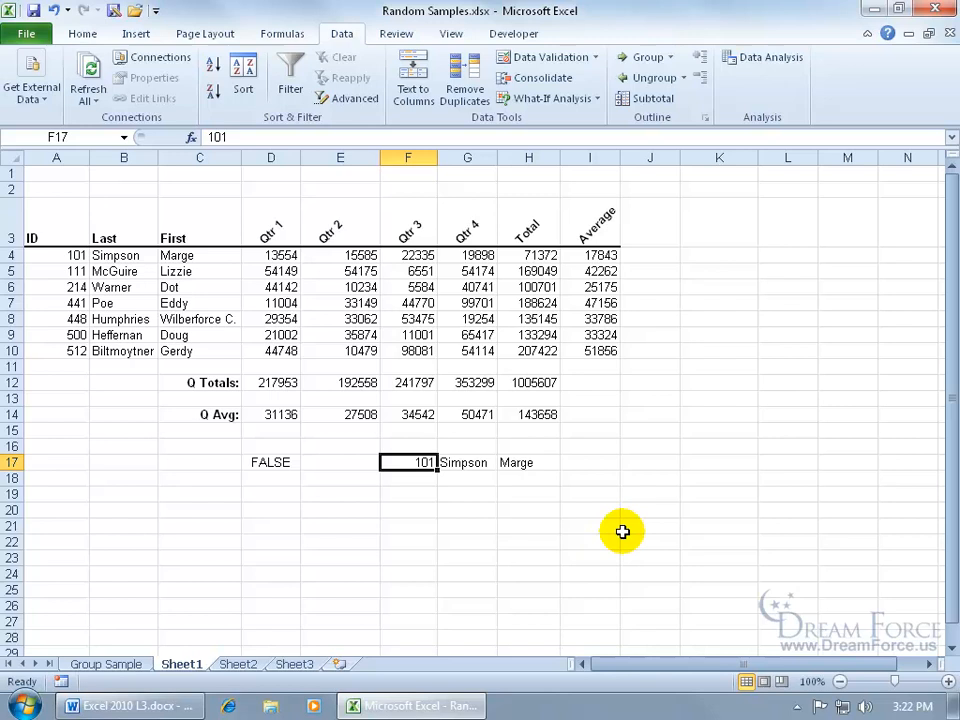
left_click(271, 462)
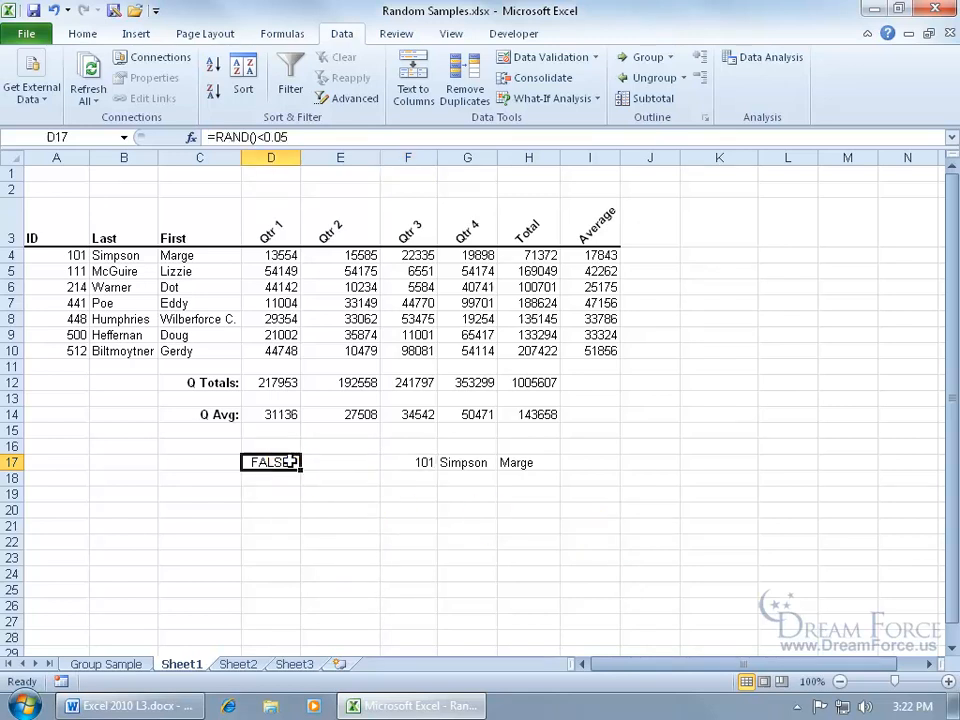
Step: Clear D17 and the F17:H17 extract, then enter =RAND()<0.25 in D17
key("Delete")
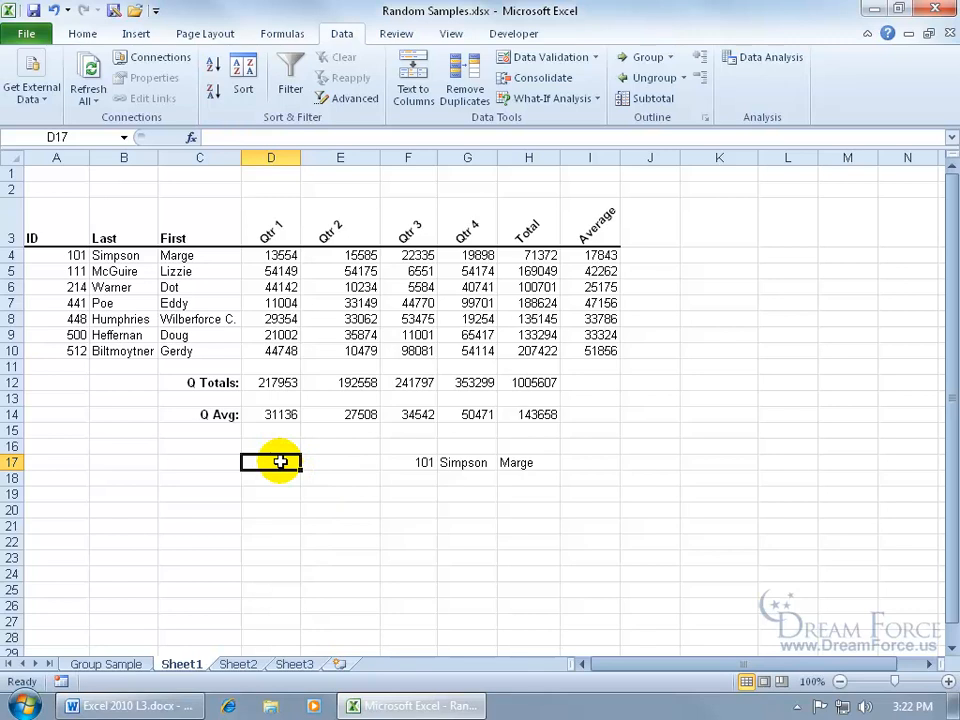
left_click_drag(271, 462, 528, 462)
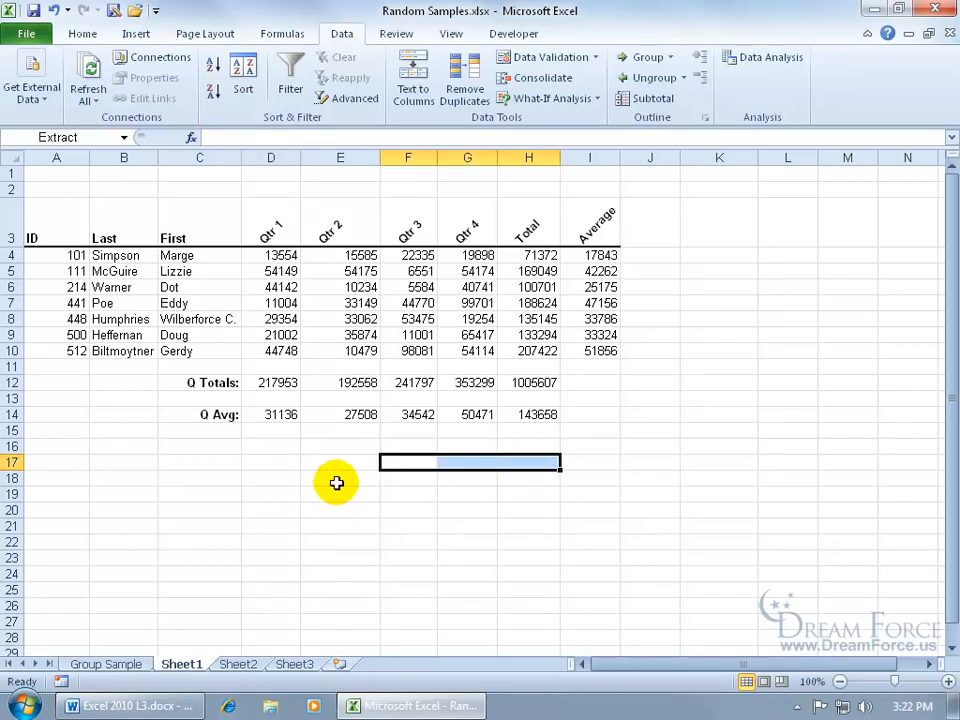
left_click(271, 461)
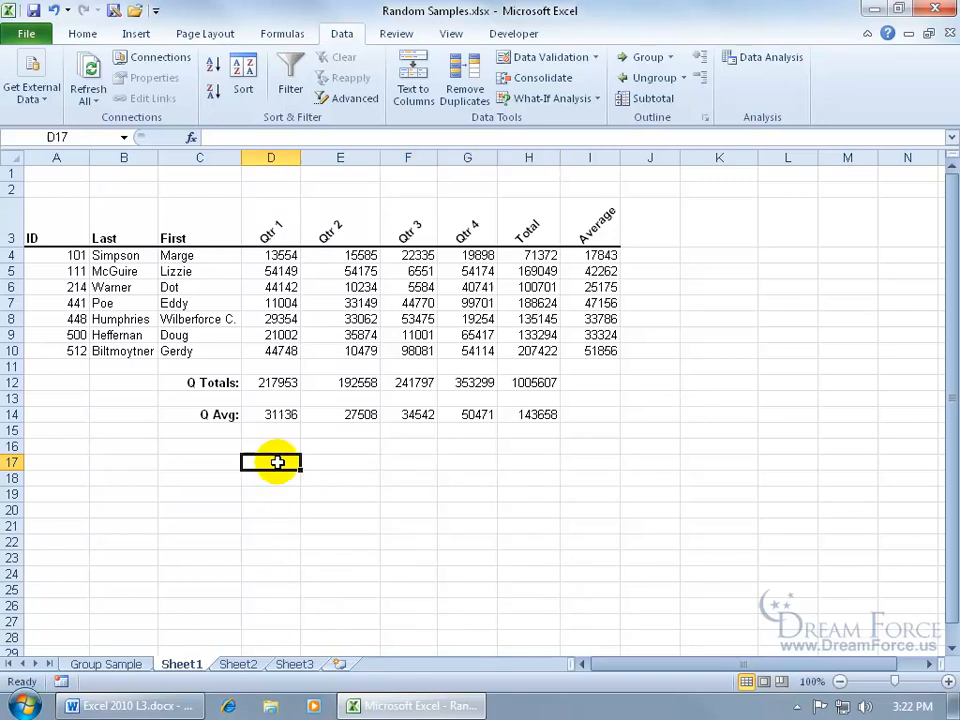
mouse_move(332, 490)
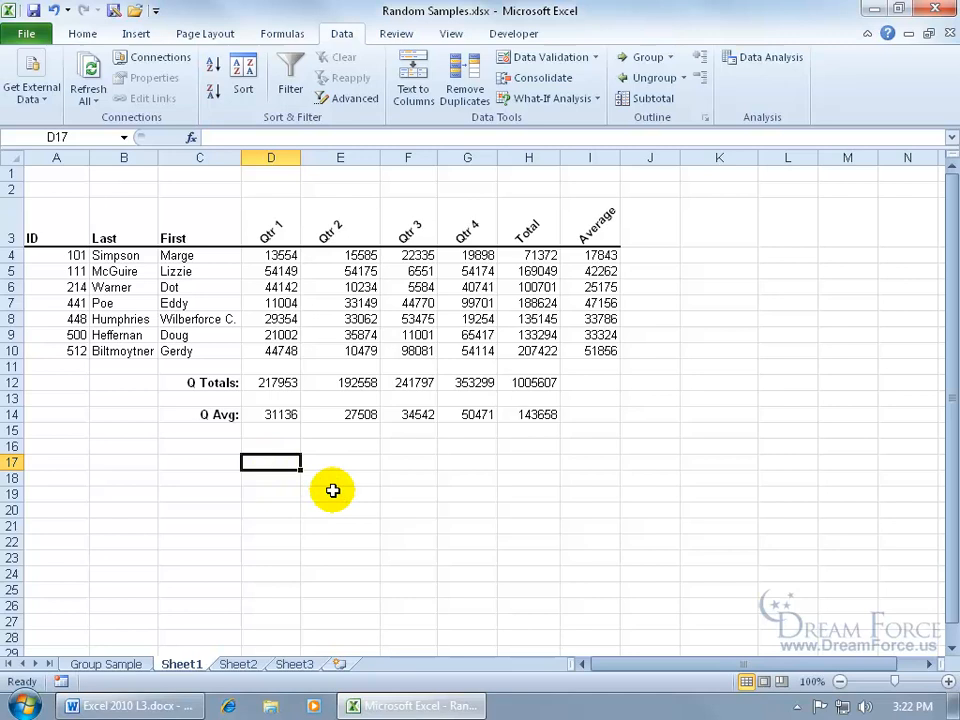
type("=r")
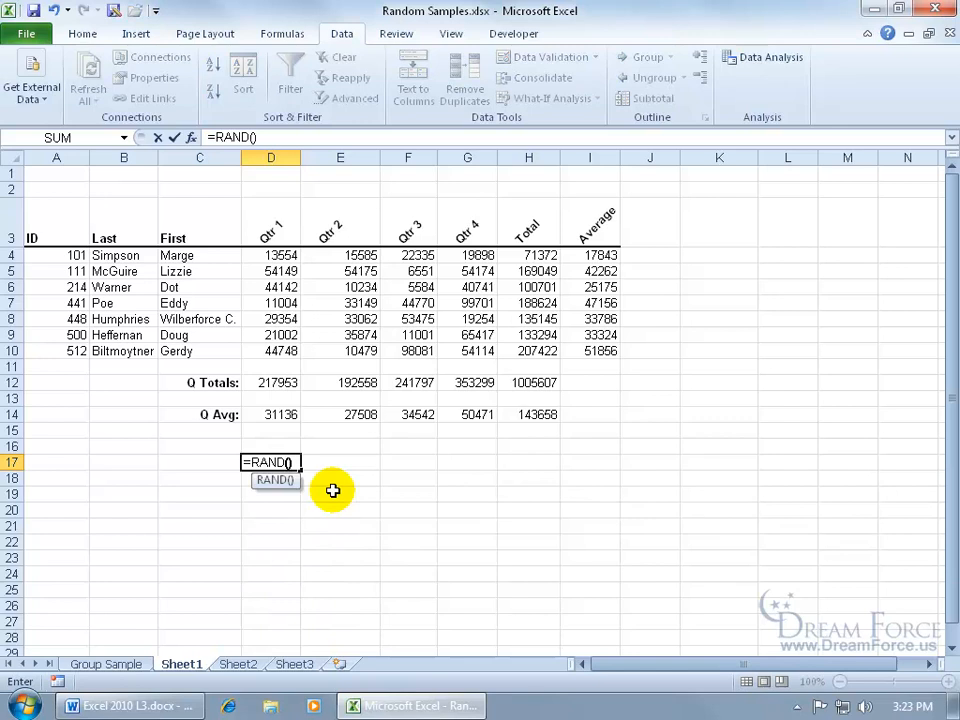
type("<")
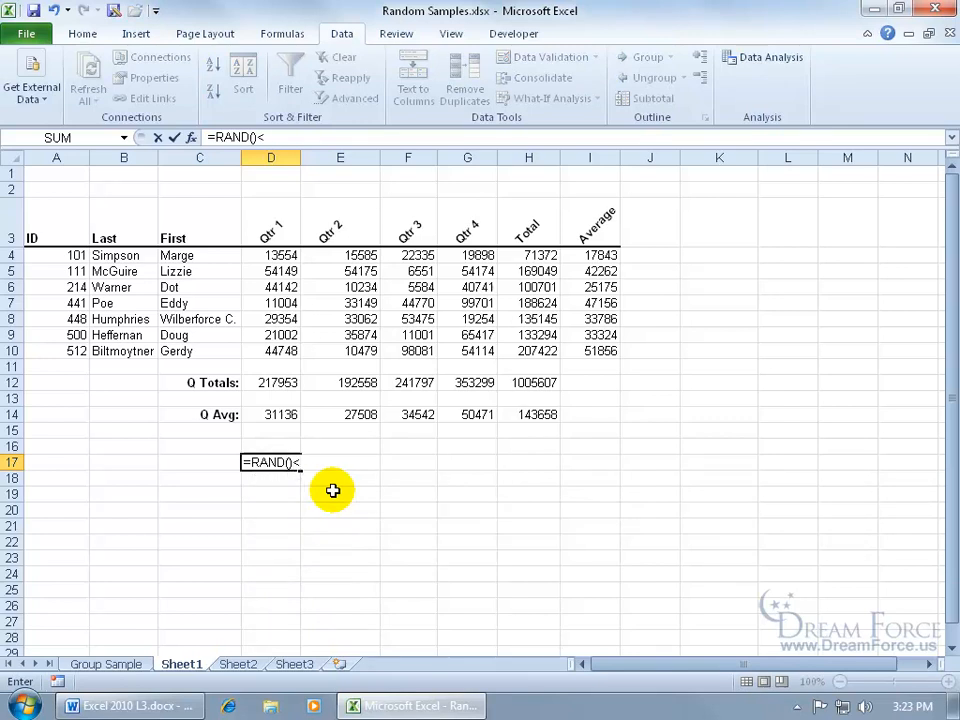
type("0.25")
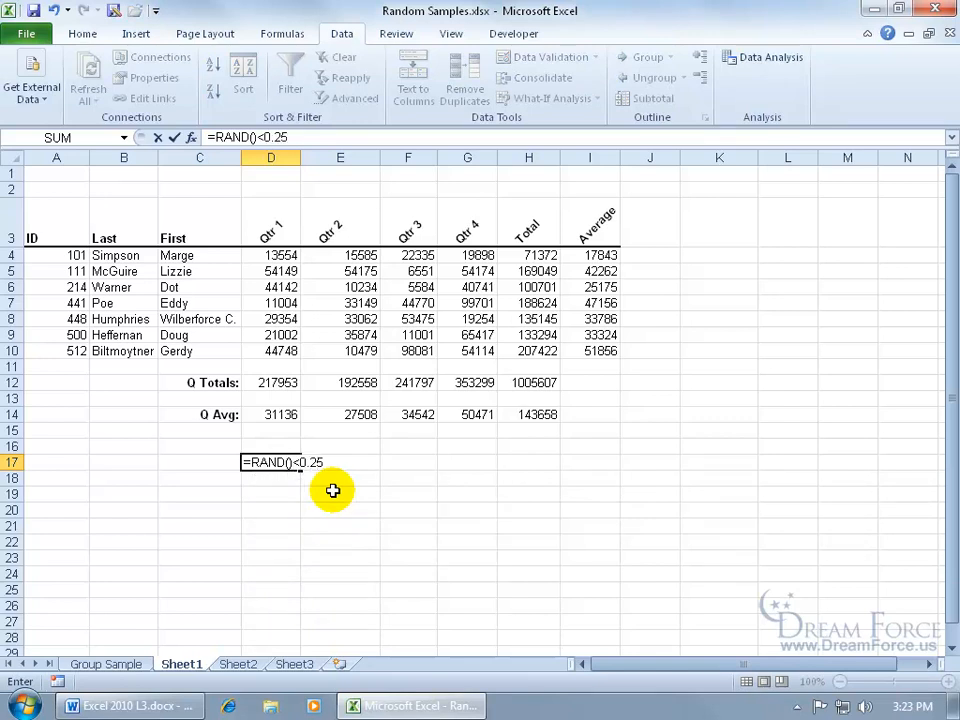
key("Return")
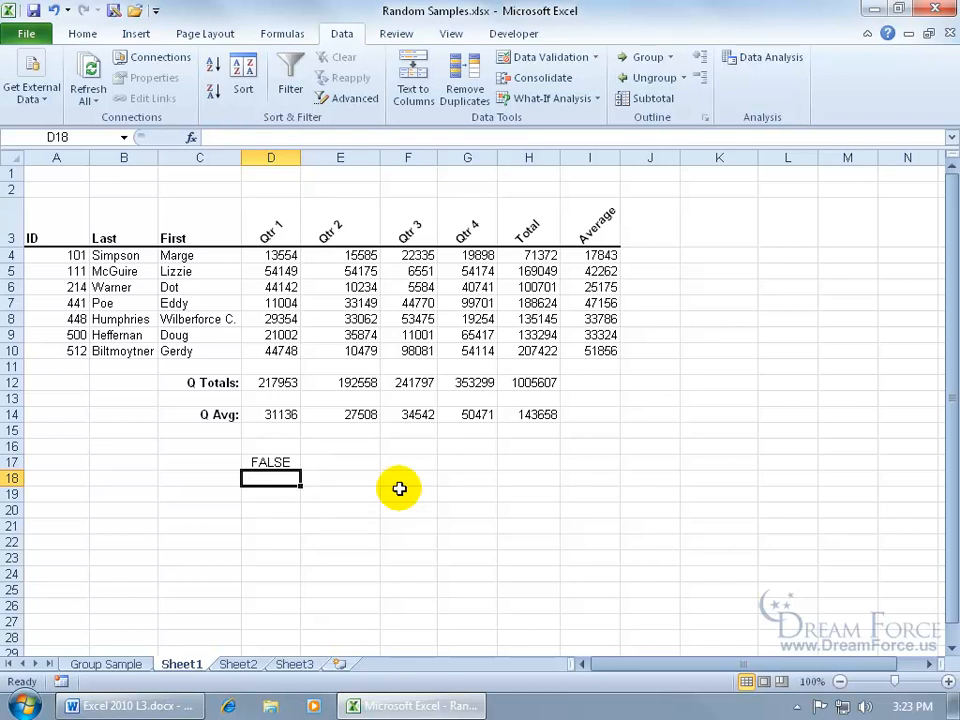
left_click(408, 461)
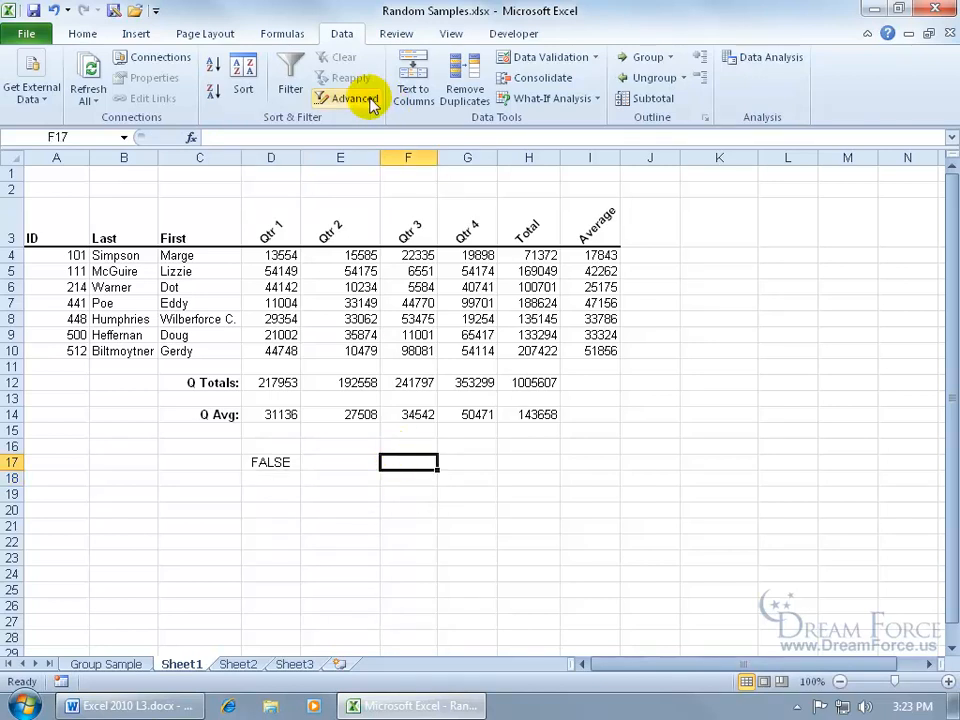
left_click(352, 98)
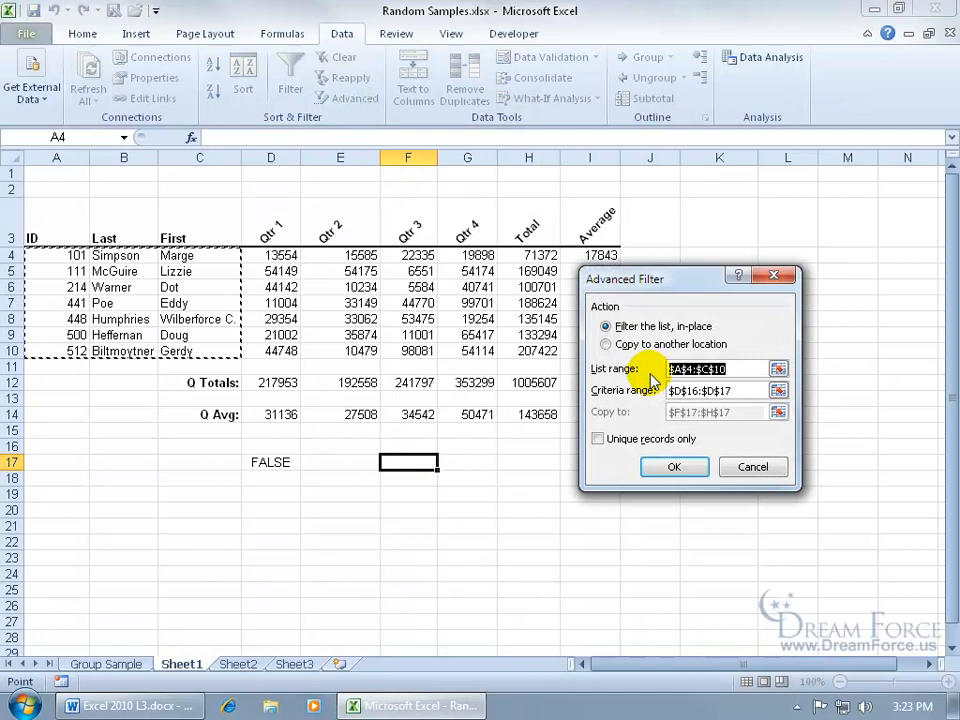
left_click(605, 343)
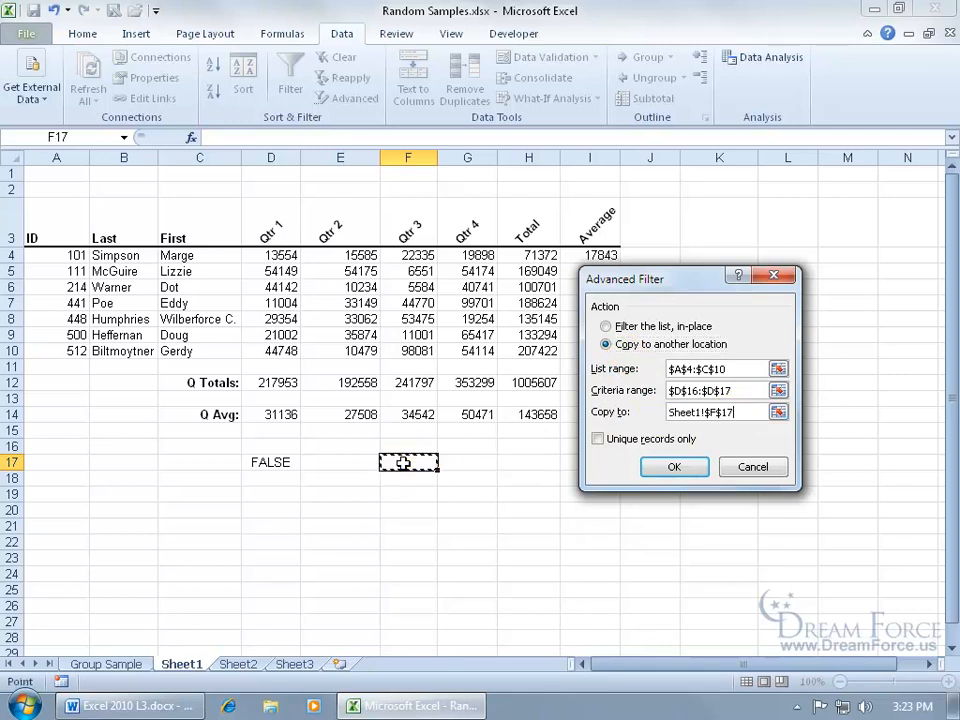
left_click(674, 466)
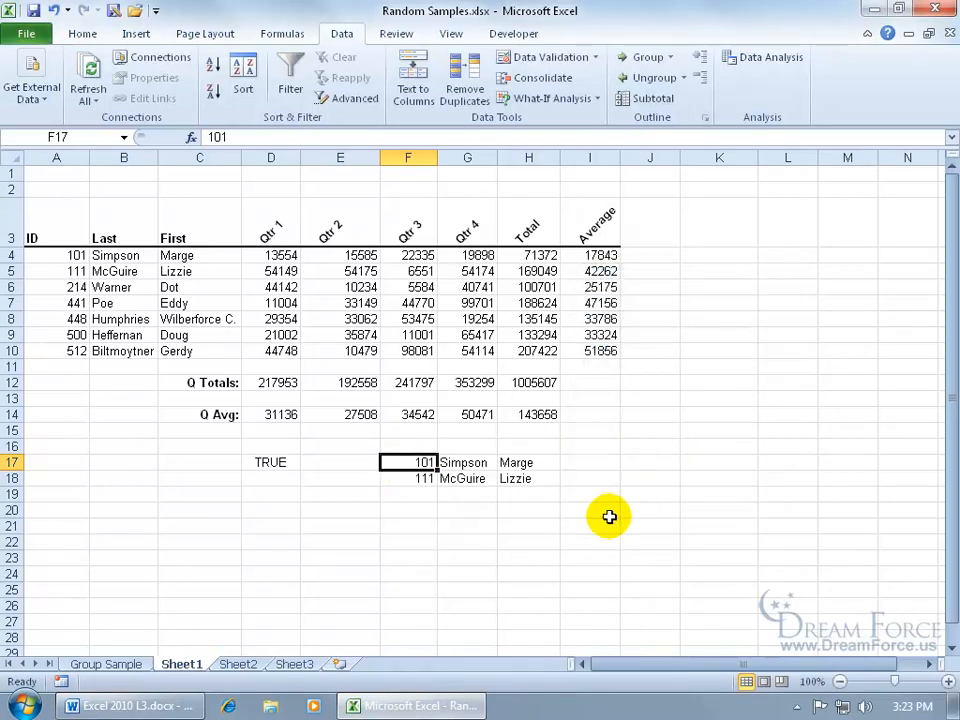
mouse_move(290, 481)
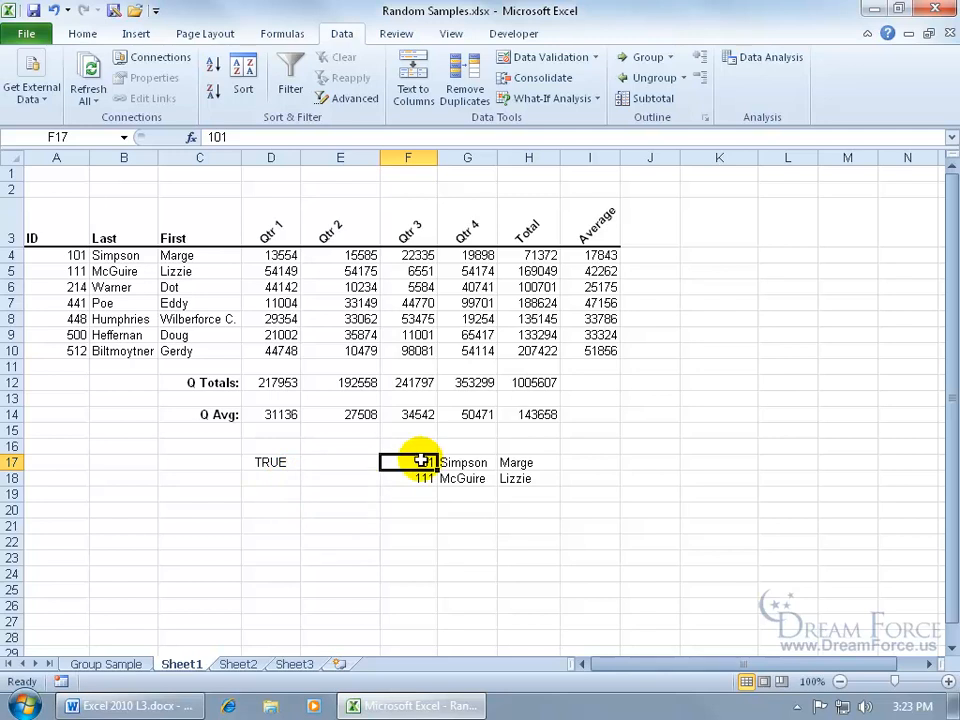
left_click_drag(407, 462, 528, 478)
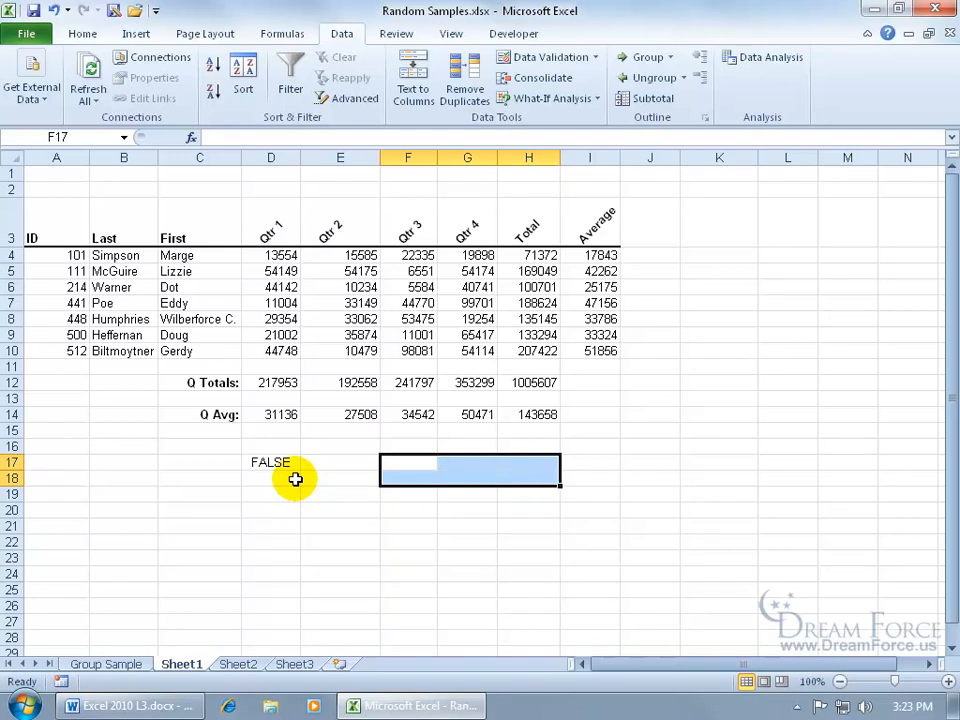
Step: Cancel the Advanced Filter dialog, then delete the criterion formula in D17
left_click(270, 461)
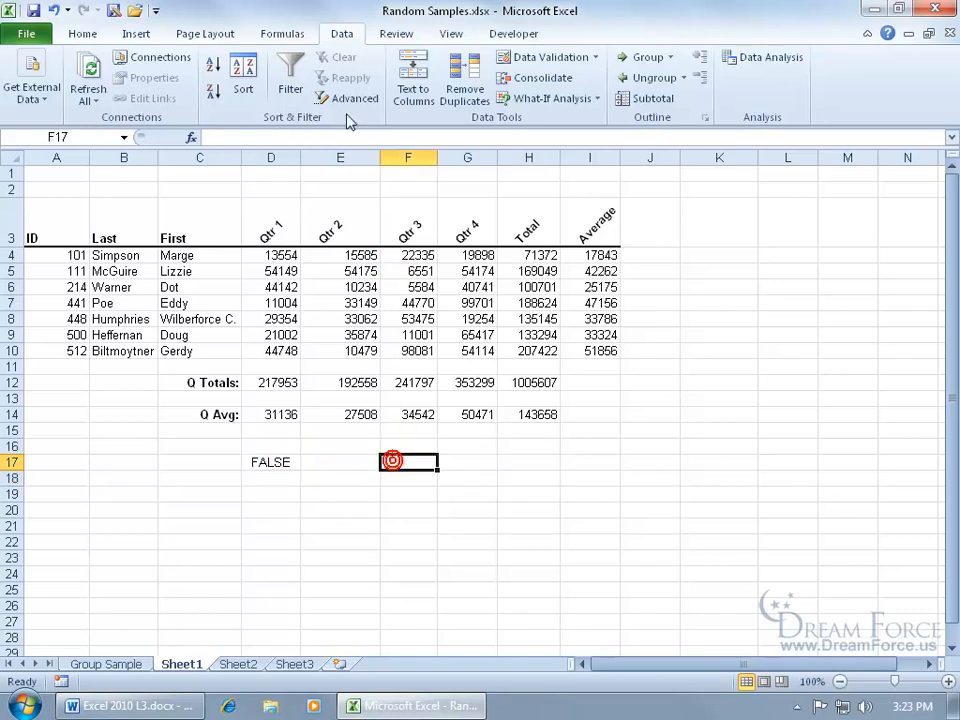
left_click(354, 98)
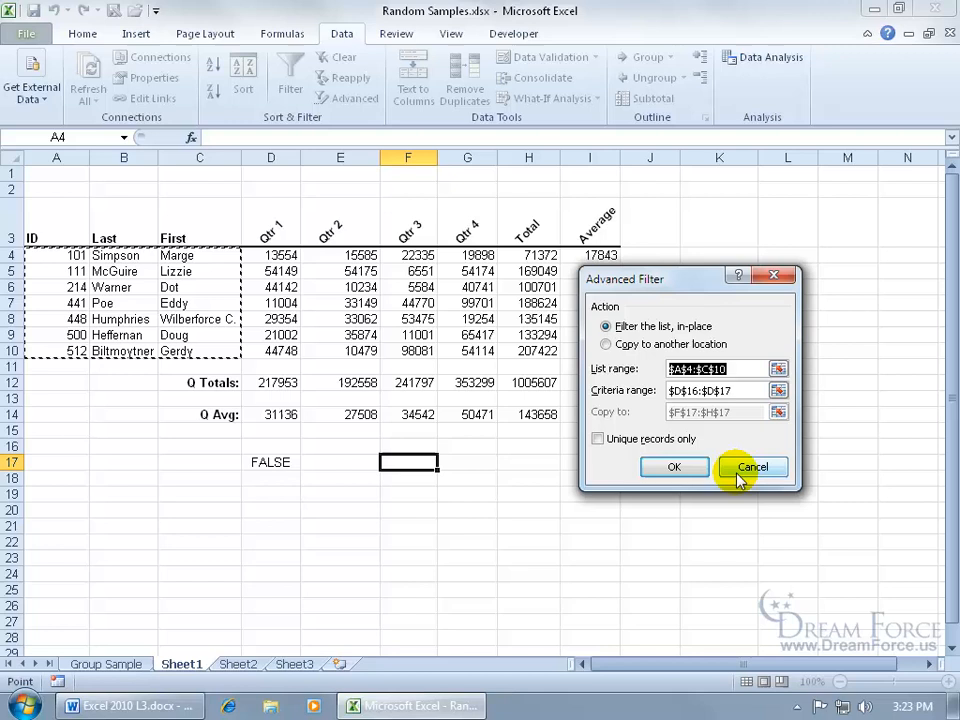
left_click(752, 467)
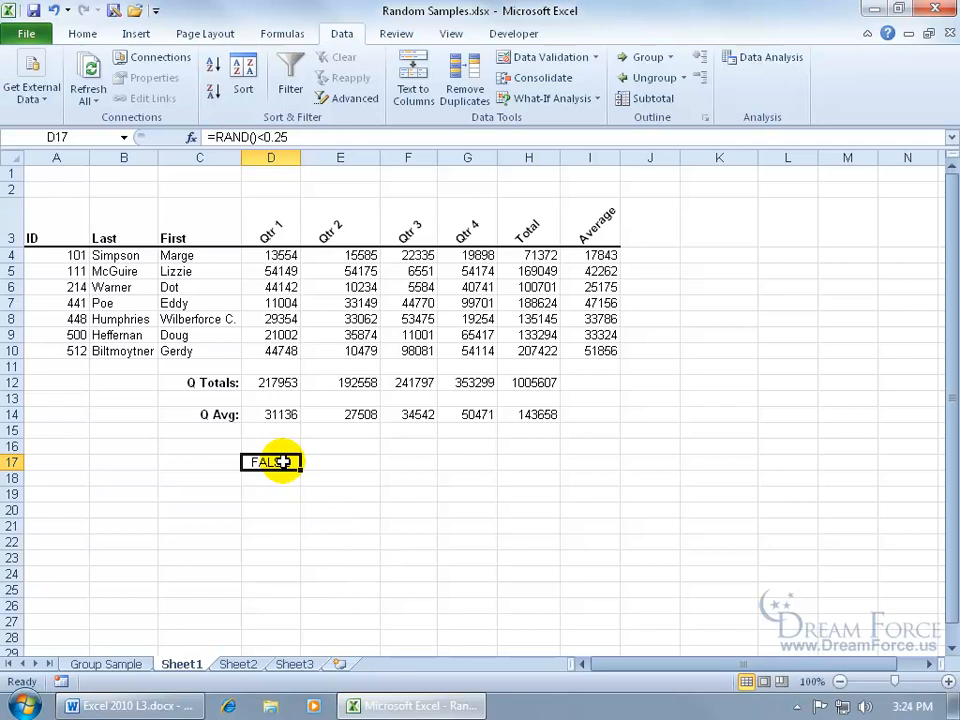
key("Delete")
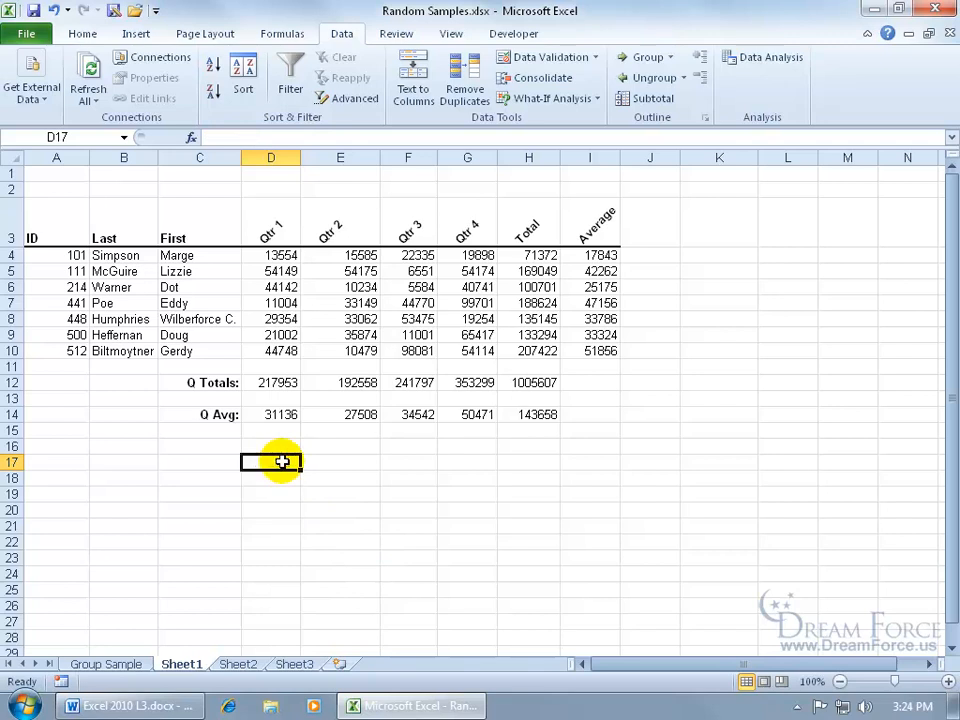